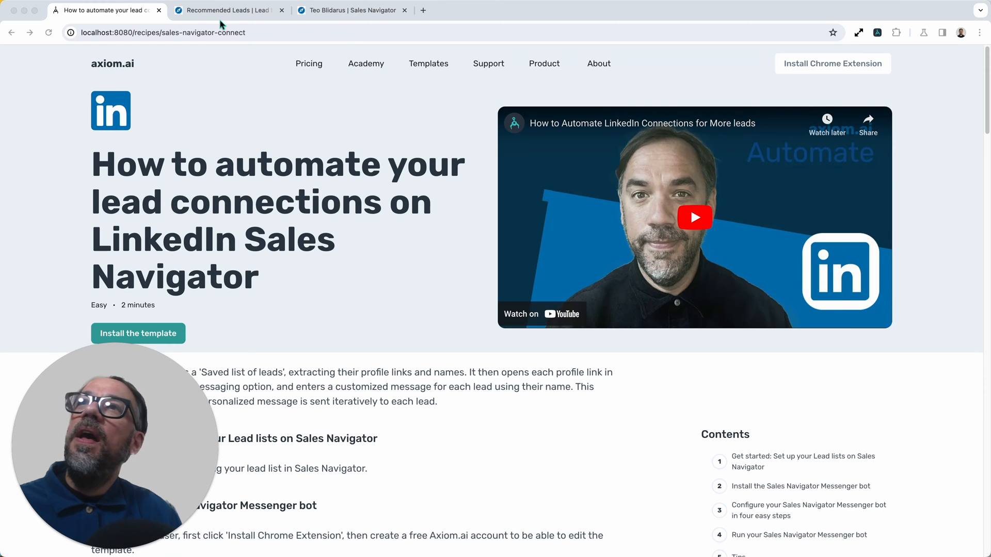
# Switch to Recommended Leads and scroll the list to reach the FintechOS CEO's profile
pyautogui.click(227, 11)
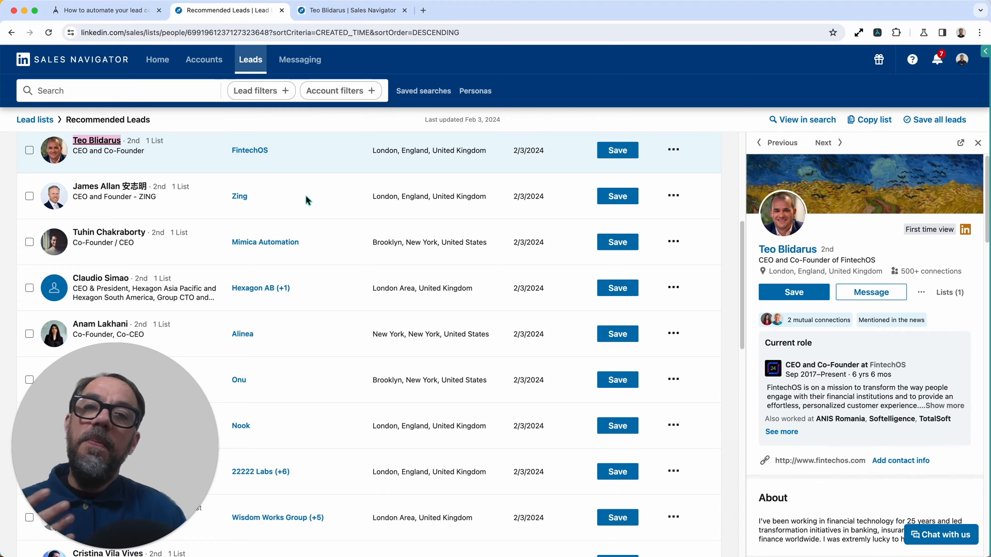
pyautogui.moveTo(170, 173)
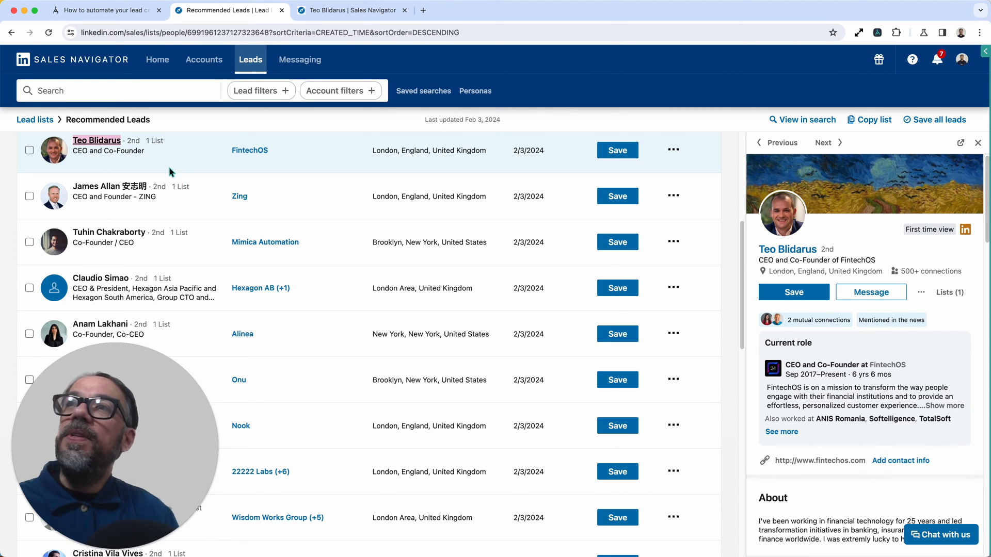
pyautogui.moveTo(77, 184)
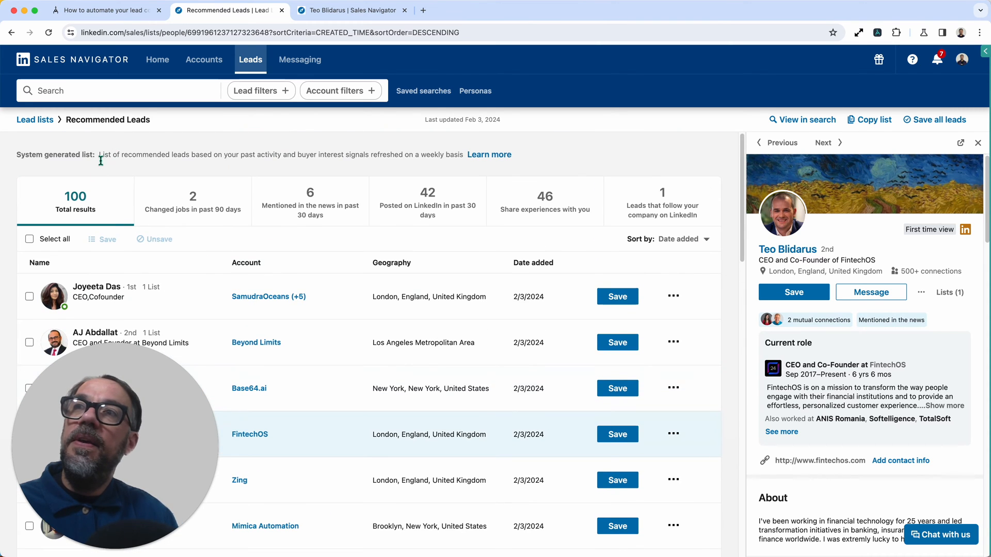
pyautogui.scroll(-3)
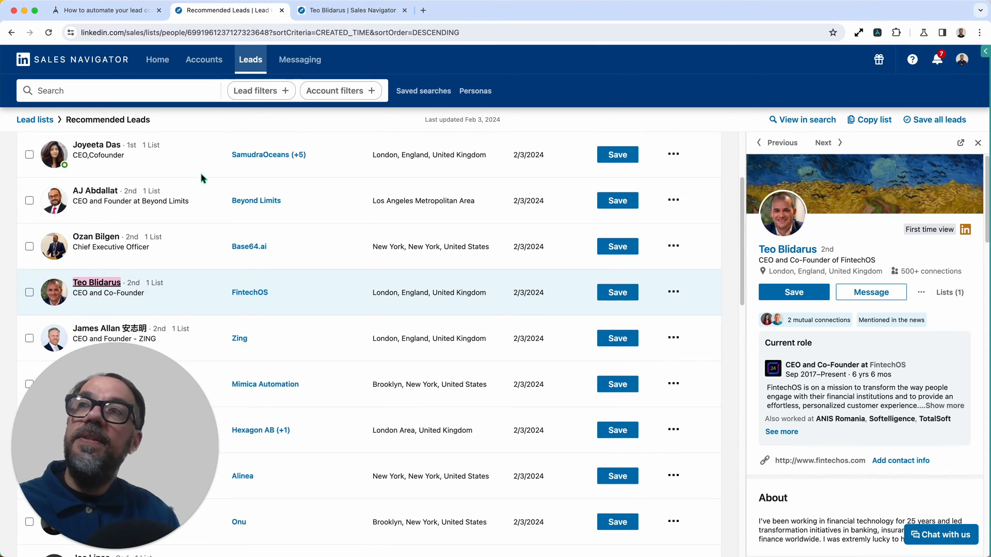
pyautogui.scroll(-3)
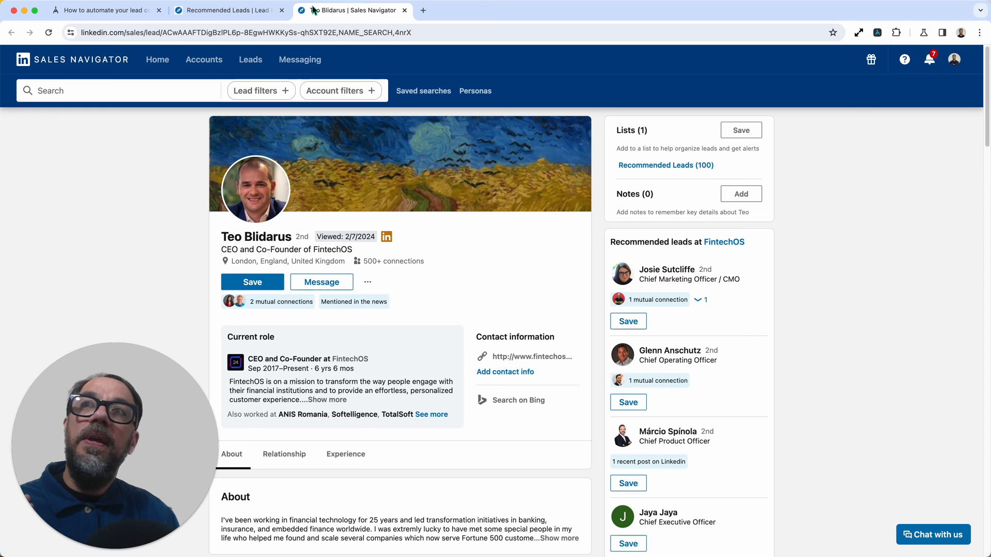
pyautogui.moveTo(412, 294)
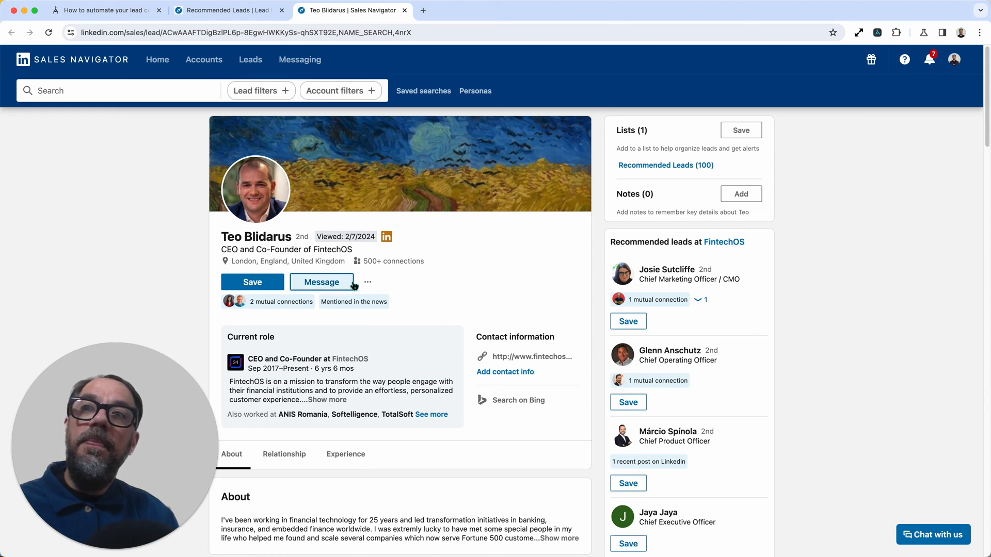
# Start a Connect invitation to the FintechOS lead from the ••• more-actions menu
pyautogui.click(367, 282)
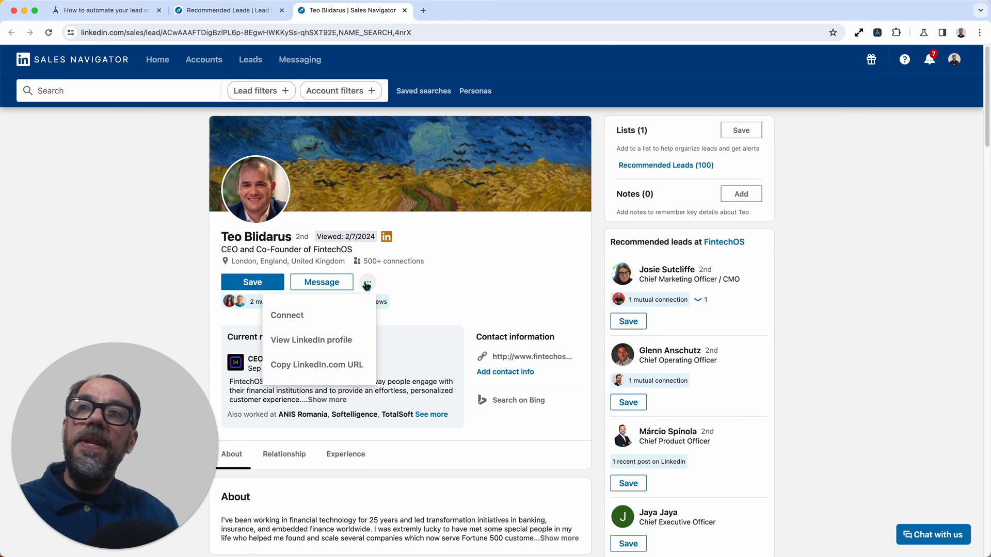
pyautogui.click(287, 315)
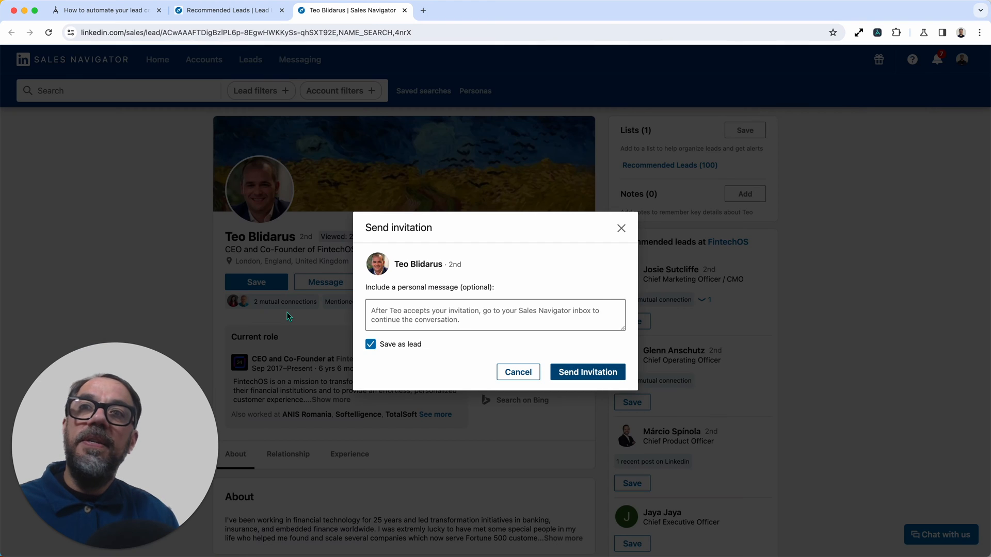
pyautogui.click(494, 315)
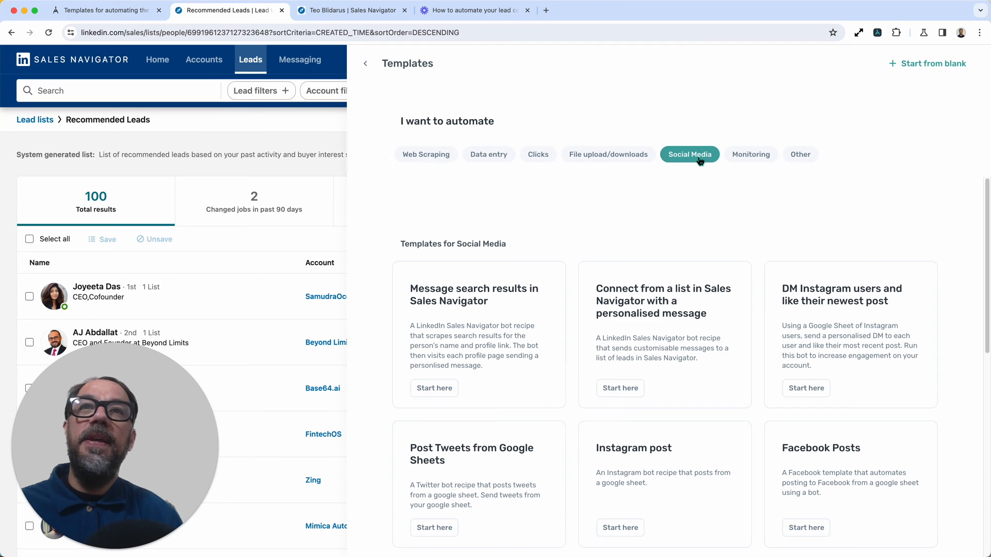
pyautogui.moveTo(349, 65)
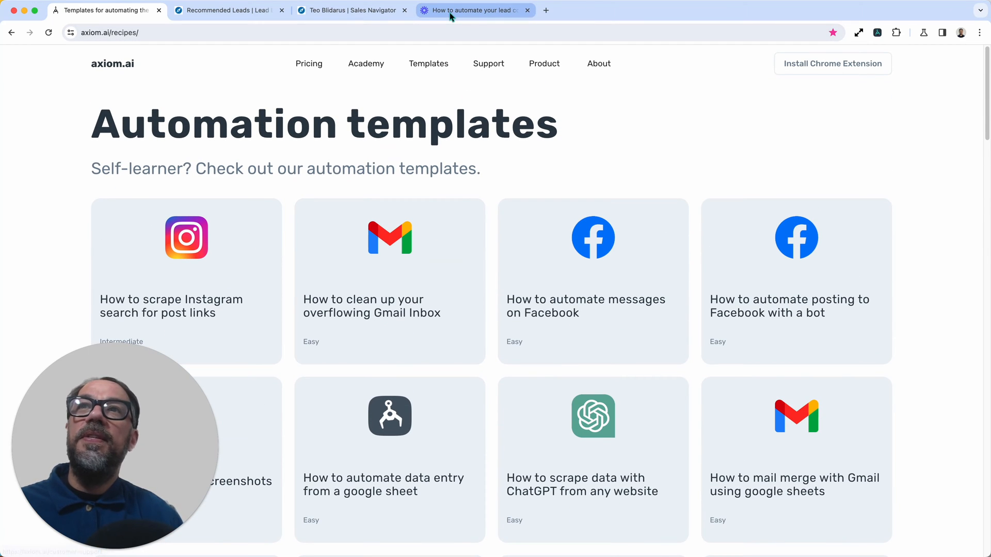
pyautogui.moveTo(471, 11)
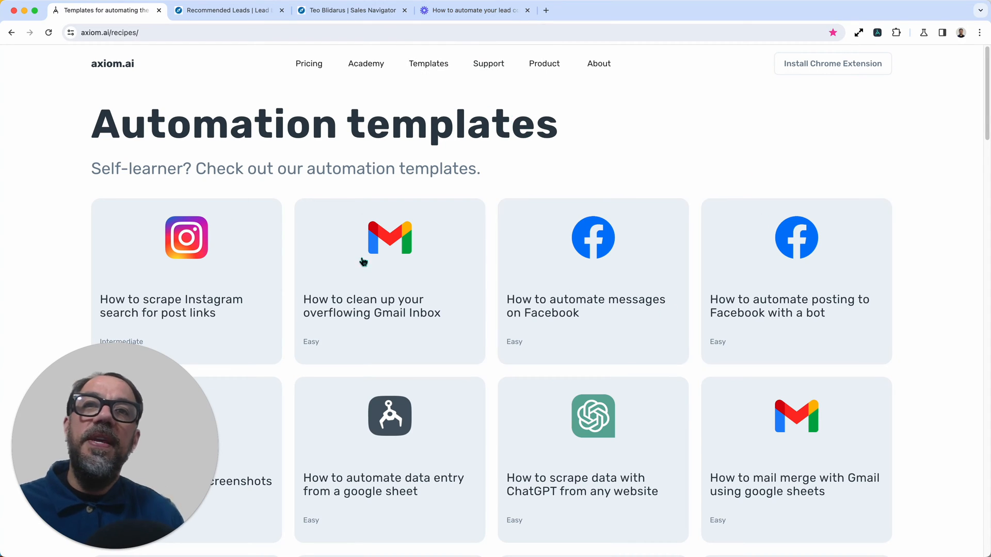
# View the axiom.ai/recipes Automation templates page
pyautogui.click(229, 10)
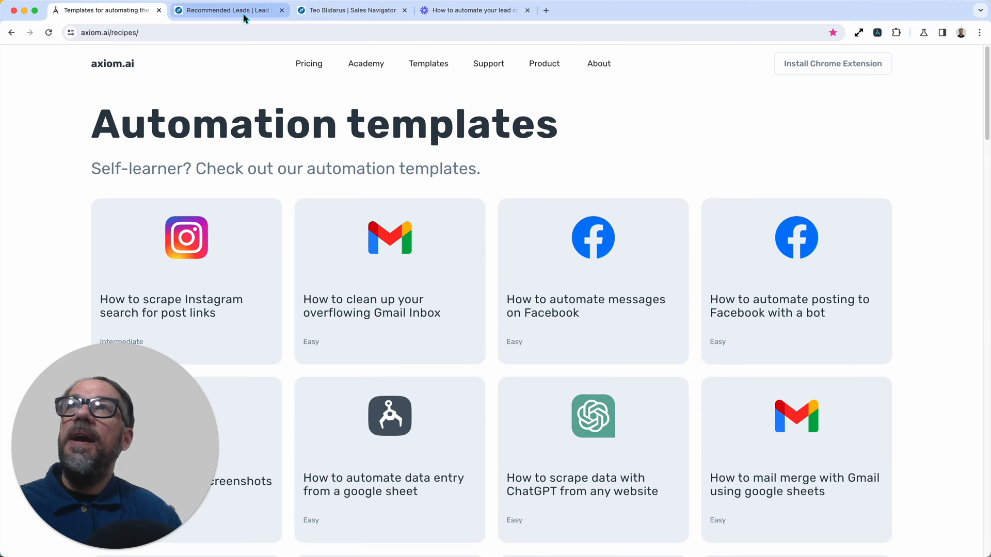
# Return to Sales Navigator to view the Connect list with its single axiom.ai lead
pyautogui.click(227, 10)
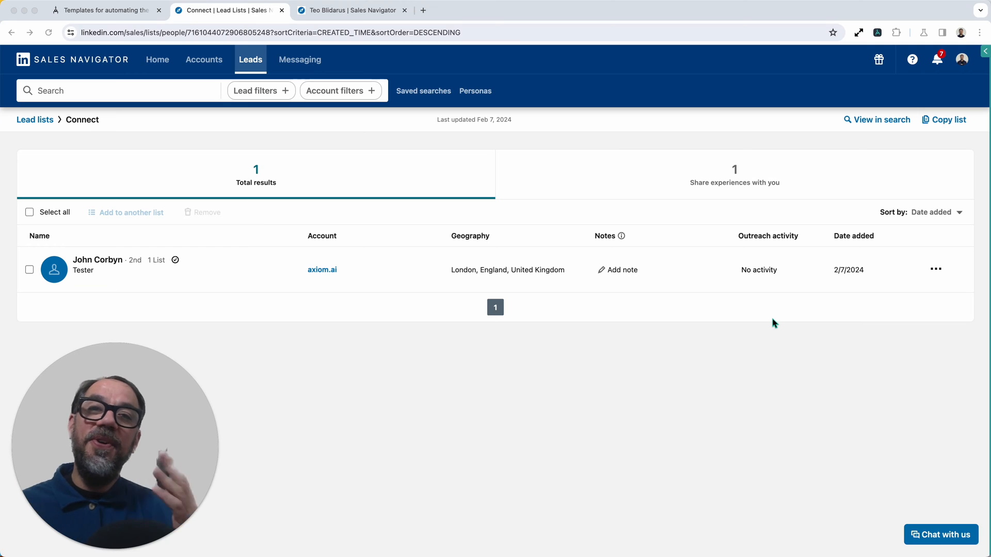
pyautogui.moveTo(710, 145)
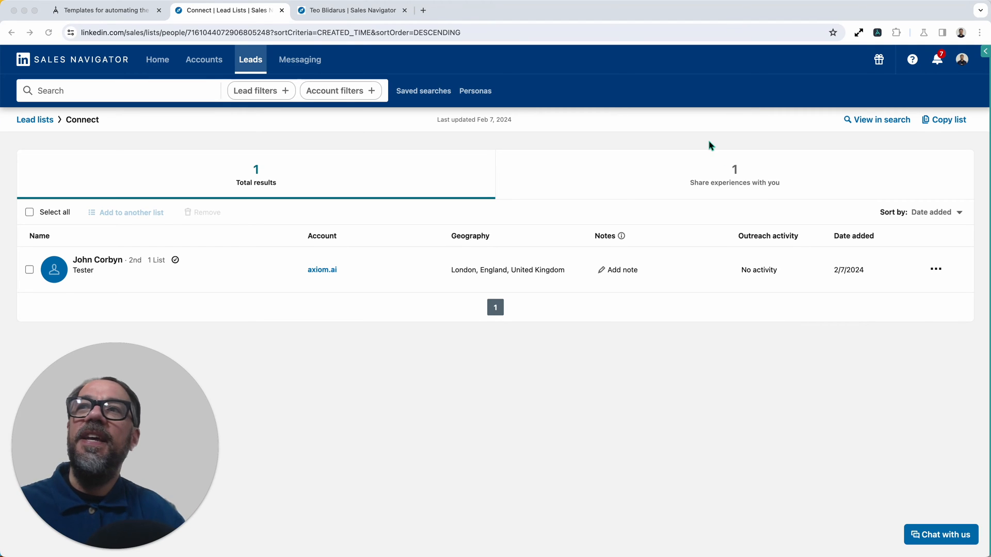
pyautogui.moveTo(618, 176)
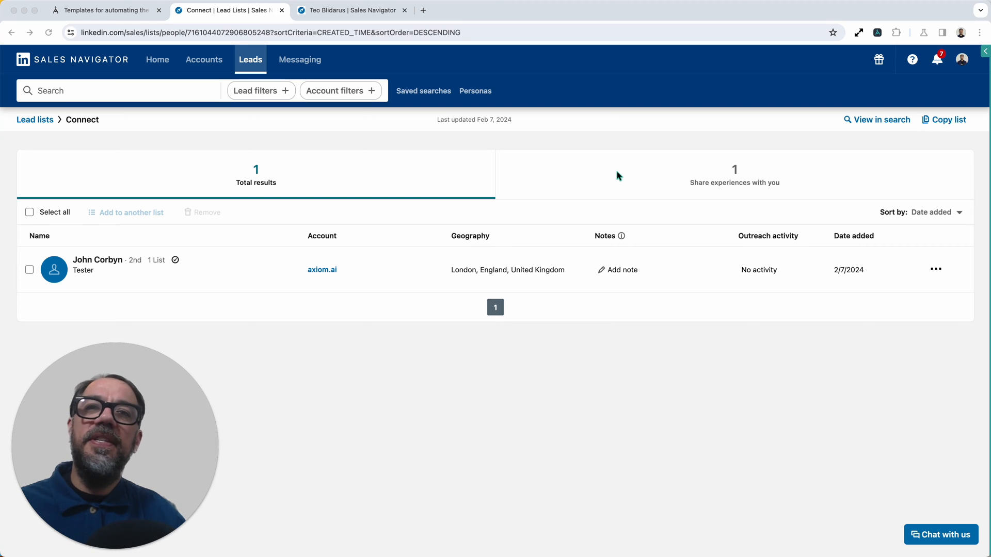
pyautogui.moveTo(687, 110)
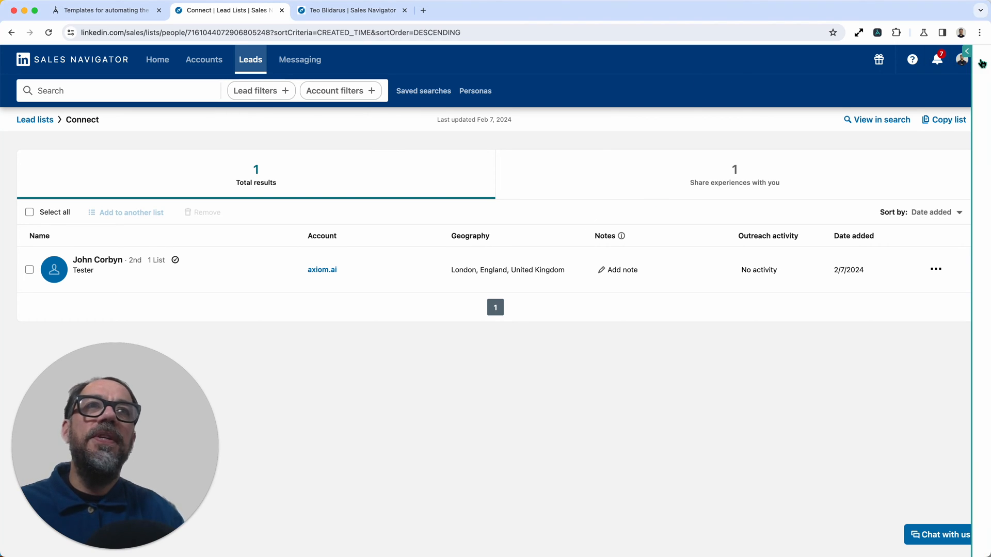
# Open the Connect and Message bot and expand step 1, 'Get a list of links to pages'
pyautogui.click(967, 52)
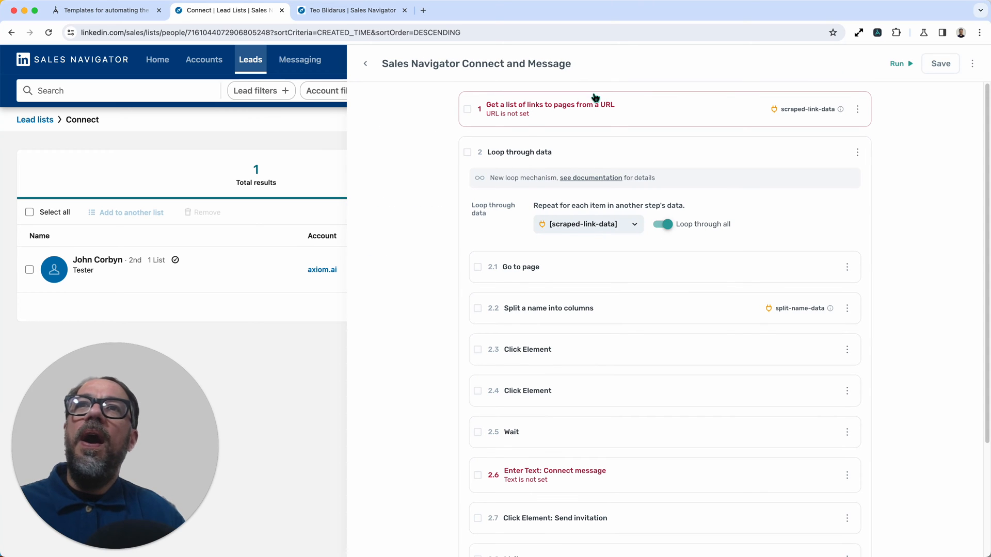
pyautogui.scroll(-3)
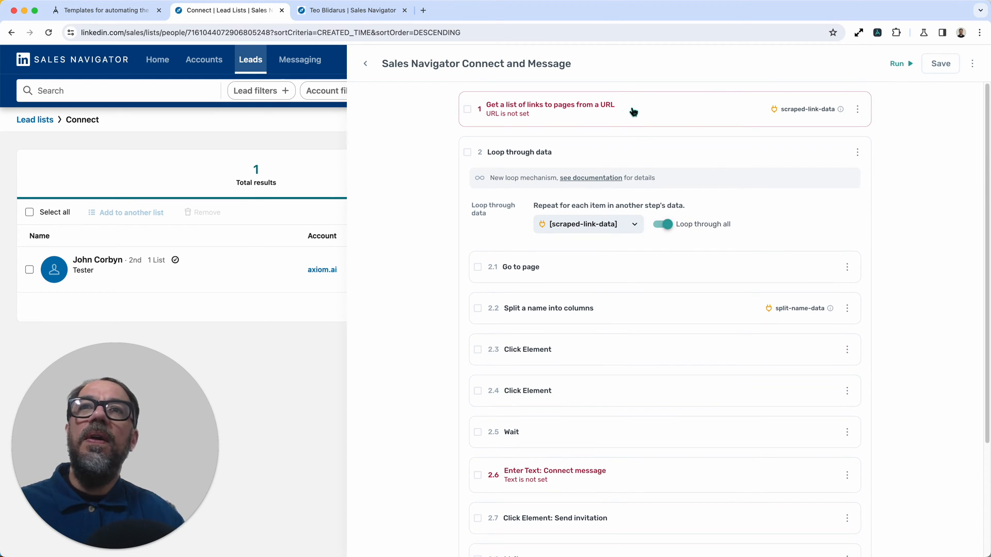
pyautogui.moveTo(638, 120)
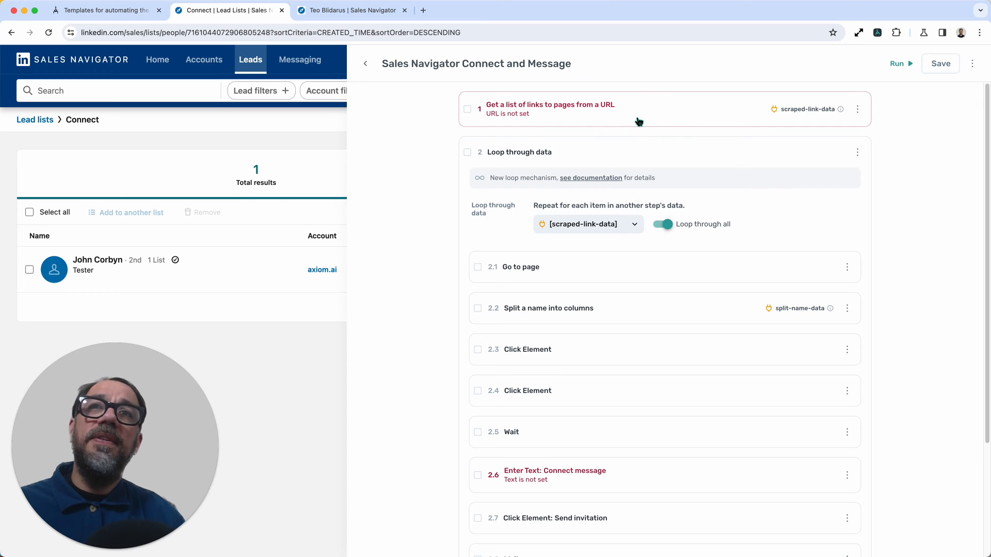
pyautogui.click(549, 104)
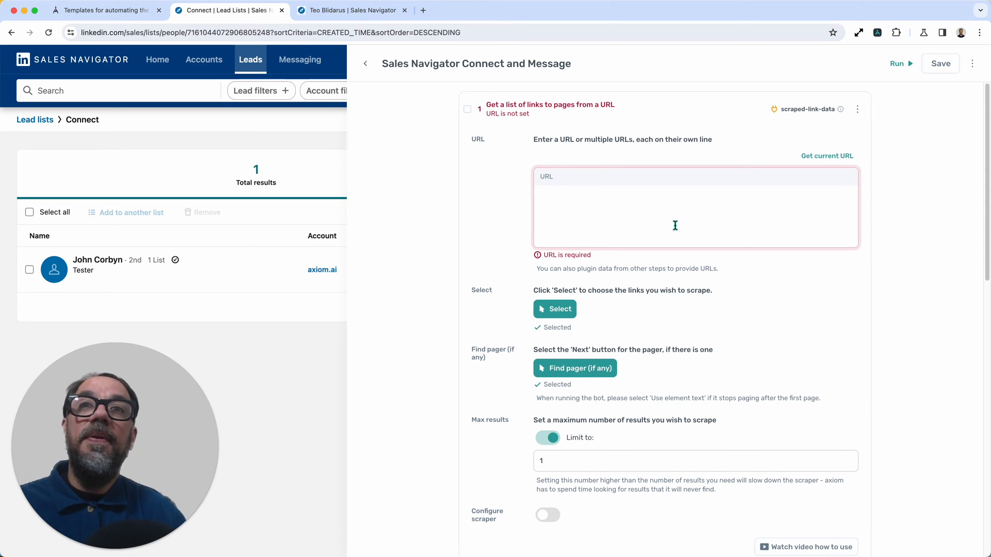
# Point the scraping step at the Connect list, try a limit of 30, then remove the limit
pyautogui.click(826, 156)
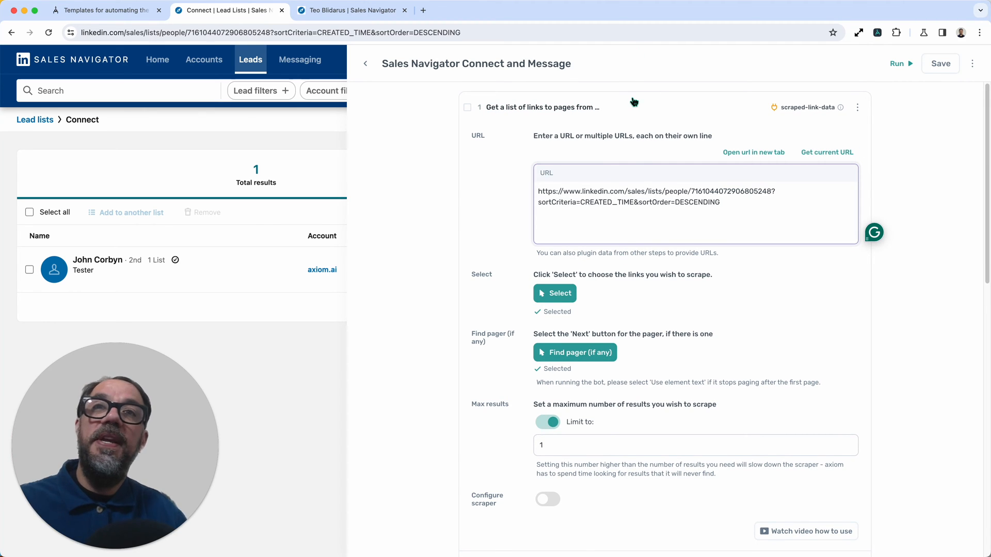
pyautogui.moveTo(638, 99)
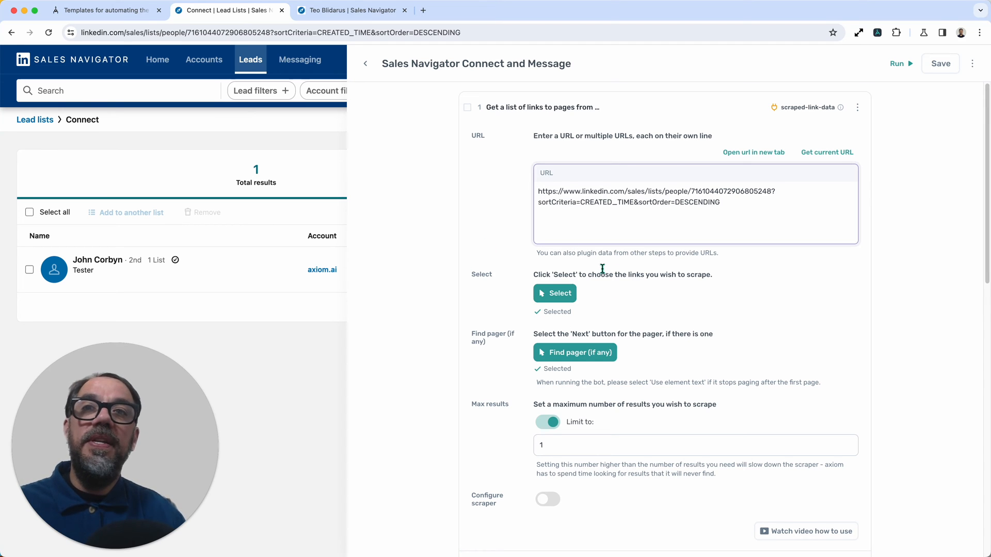
pyautogui.moveTo(554, 333)
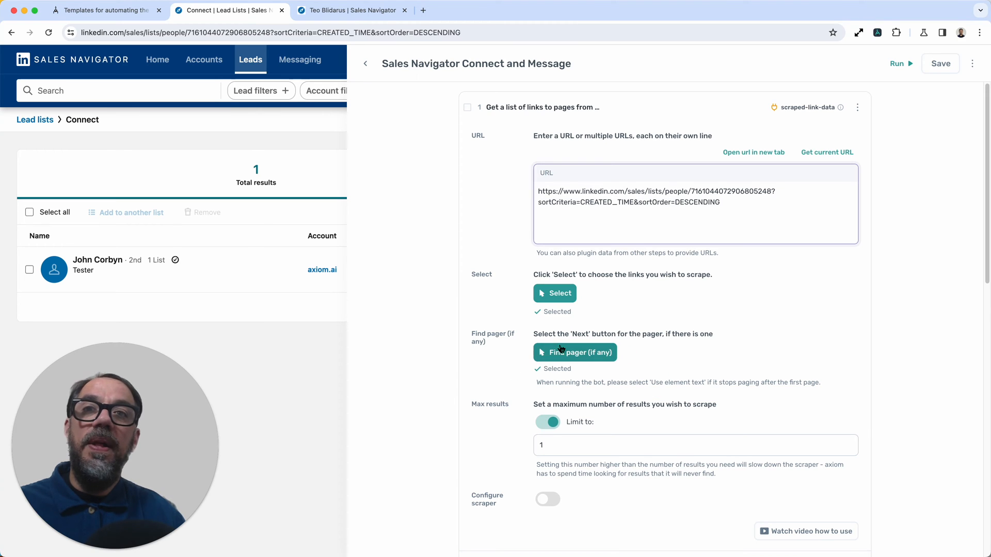
pyautogui.scroll(-3)
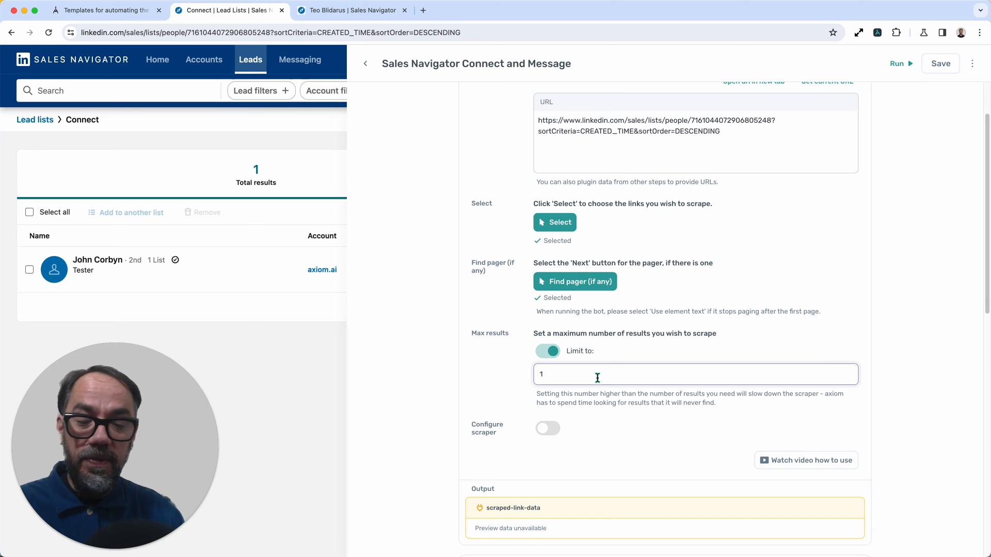
pyautogui.write('3')
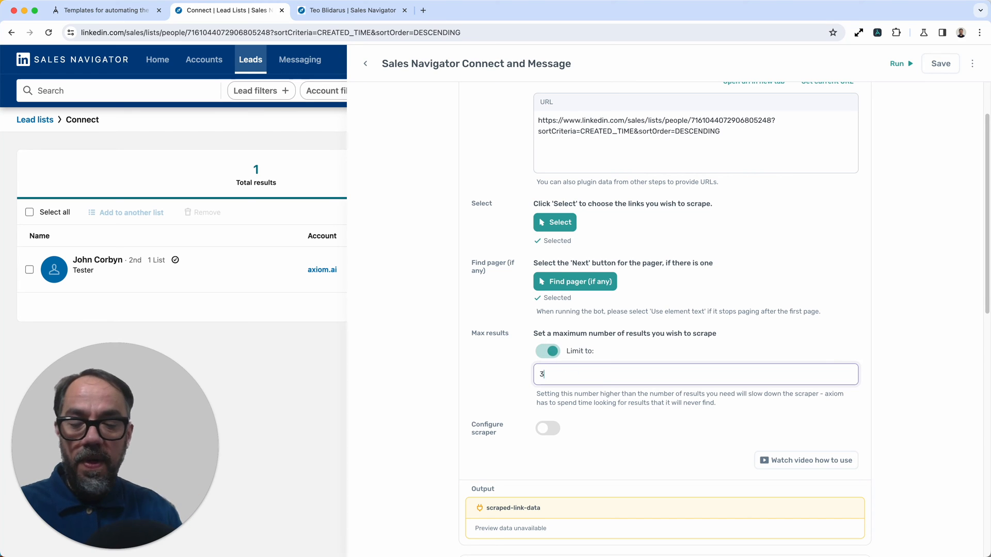
pyautogui.write('0')
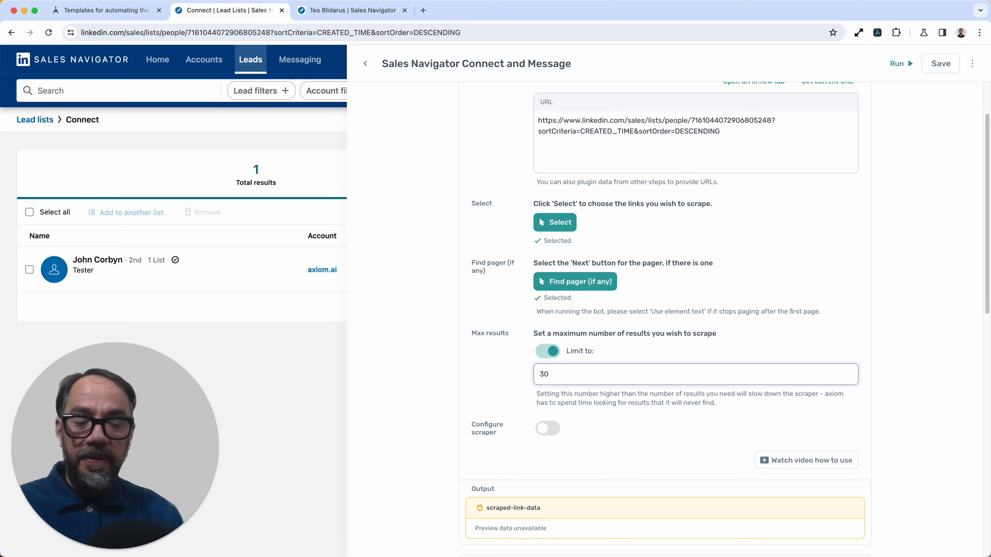
pyautogui.click(546, 351)
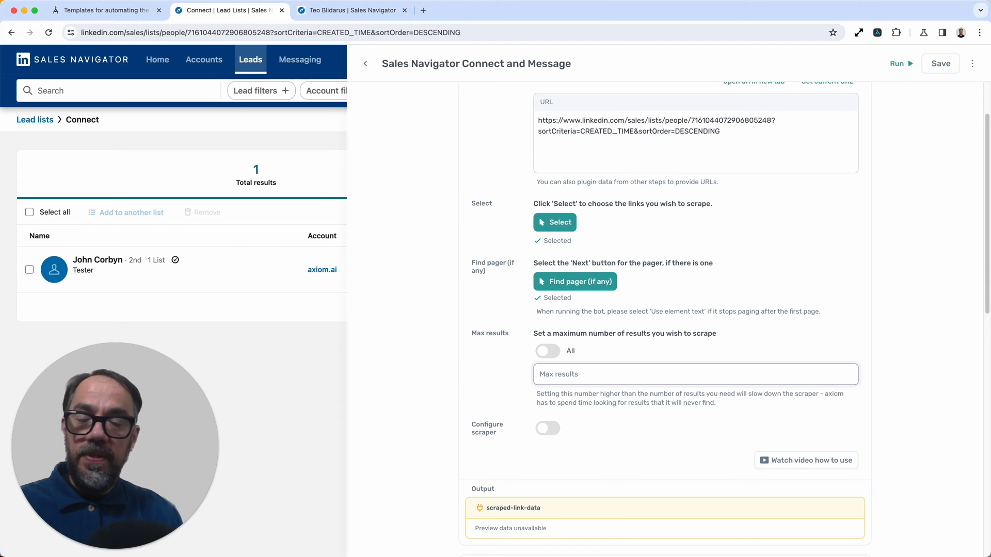
pyautogui.click(547, 351)
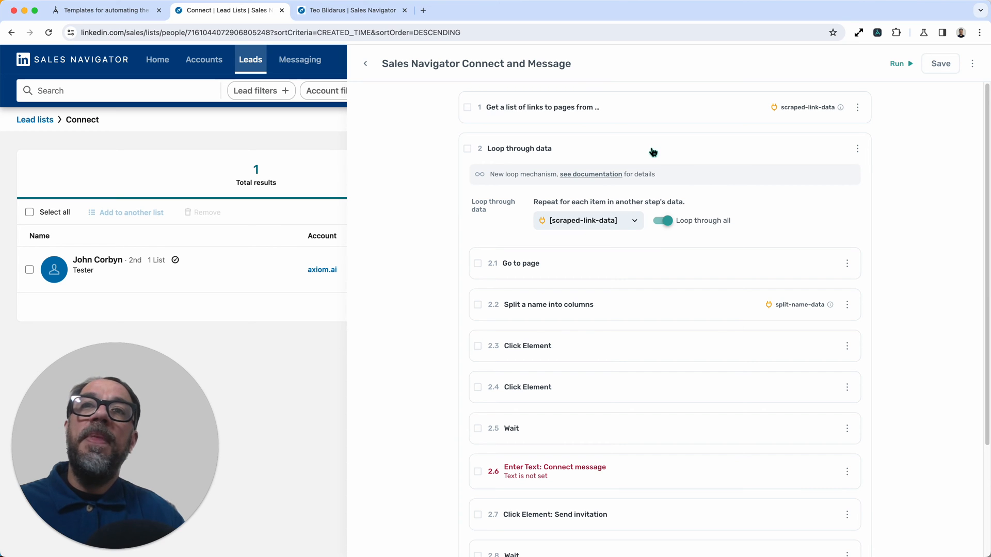
pyautogui.moveTo(706, 189)
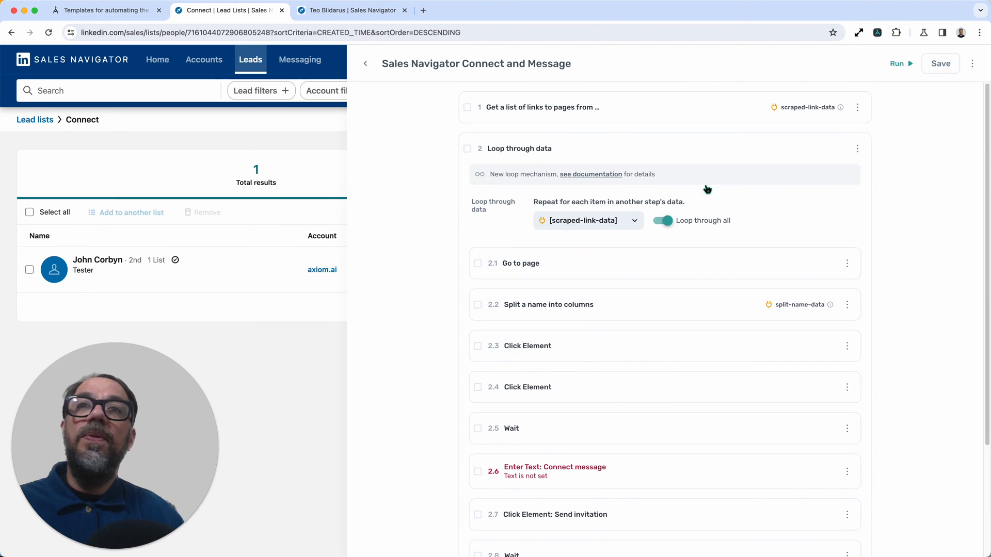
# Review the loop sub-steps and expand step 1 to preview the scraped lead link
pyautogui.scroll(-3)
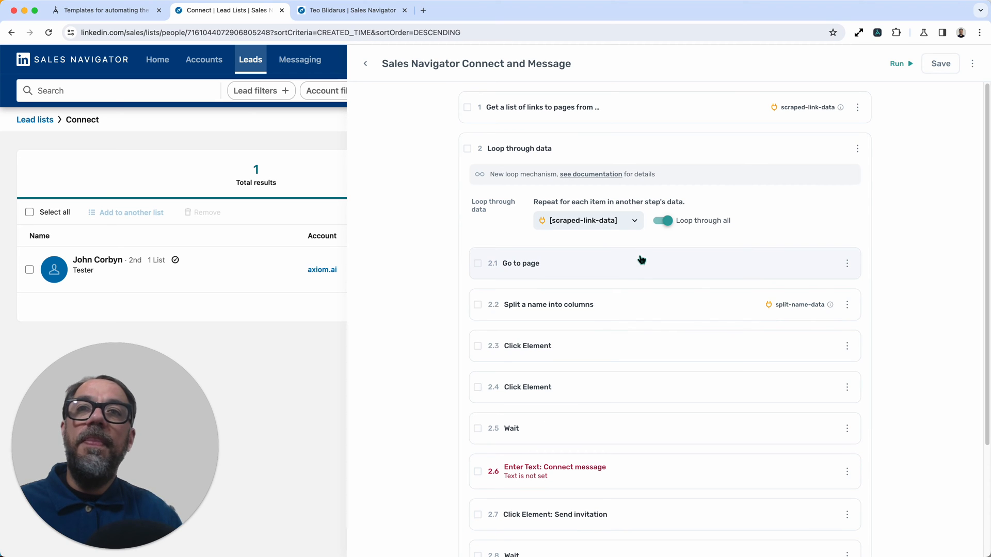
pyautogui.click(548, 305)
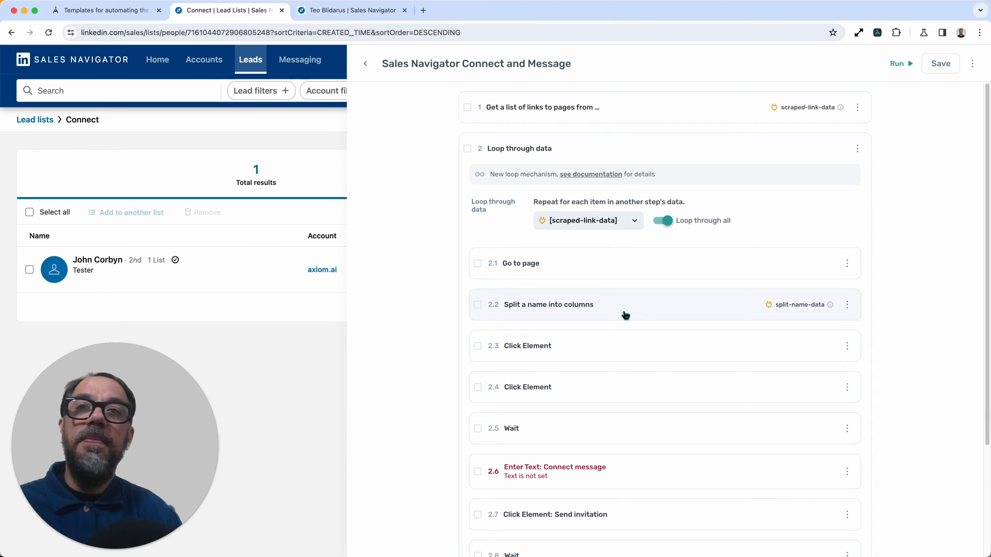
pyautogui.scroll(-3)
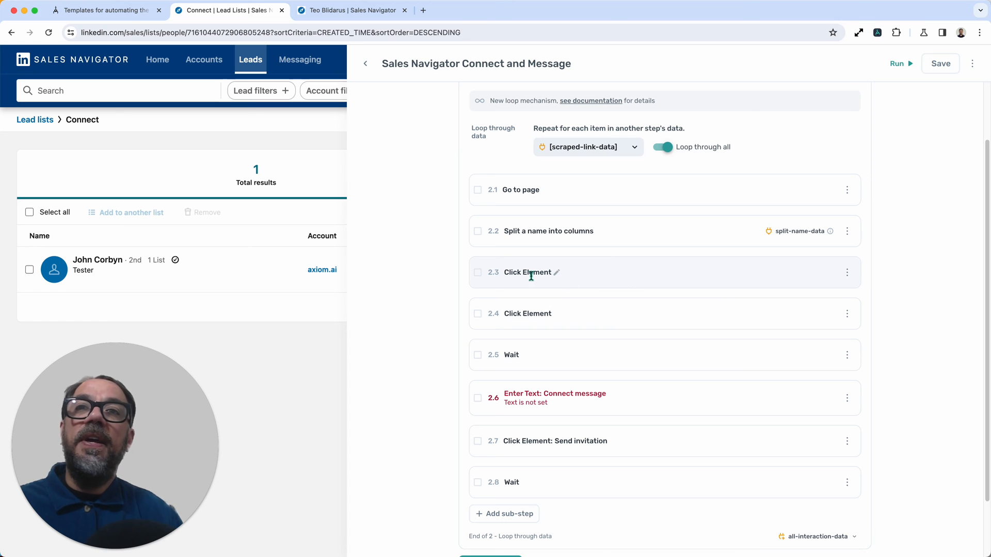
pyautogui.moveTo(592, 272)
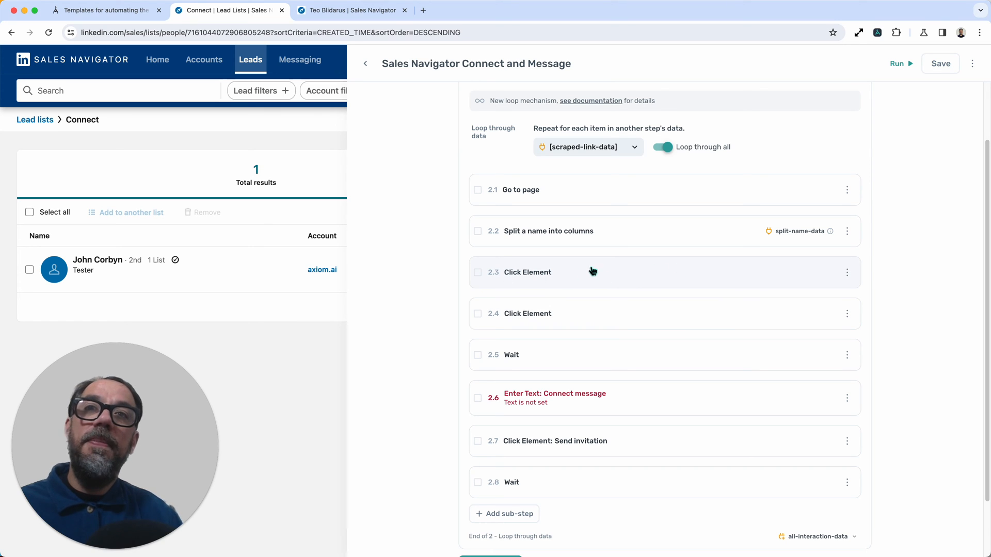
pyautogui.moveTo(601, 320)
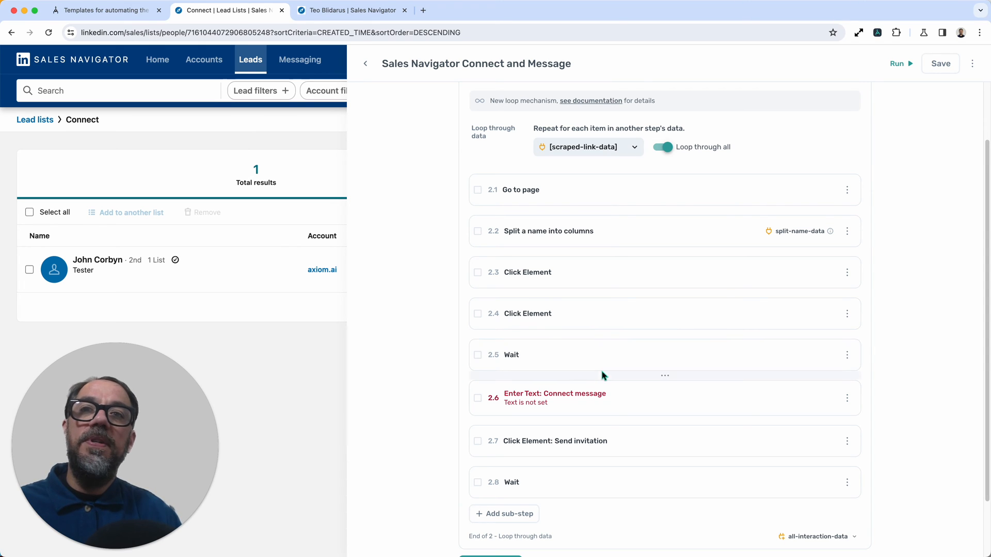
pyautogui.scroll(-3)
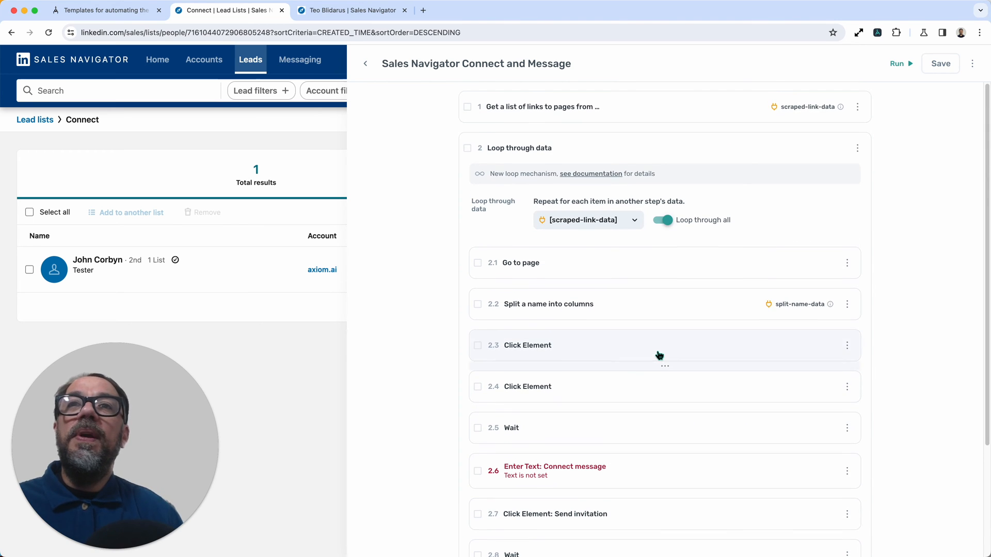
pyautogui.click(541, 107)
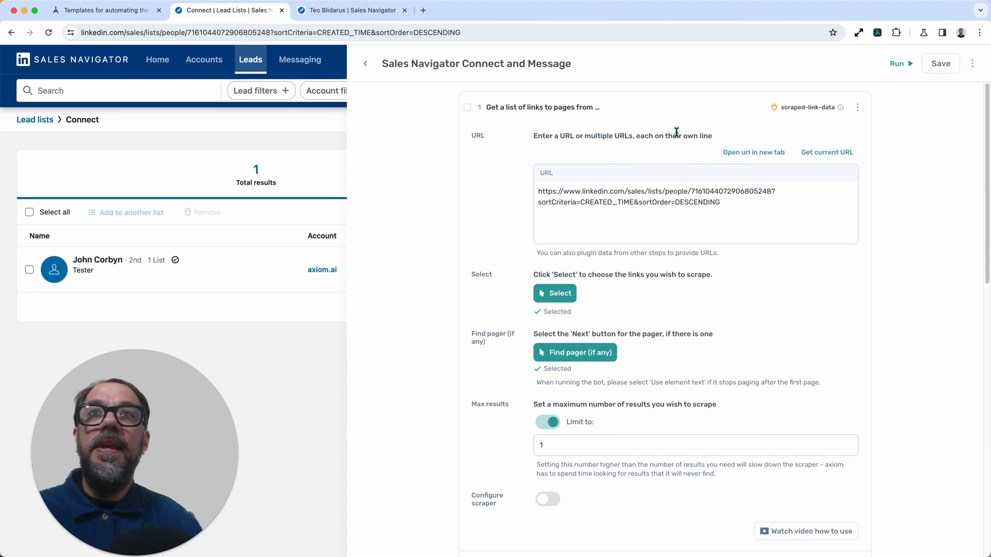
# Expand step 2.6, Enter Text: Connect message
pyautogui.scroll(-3)
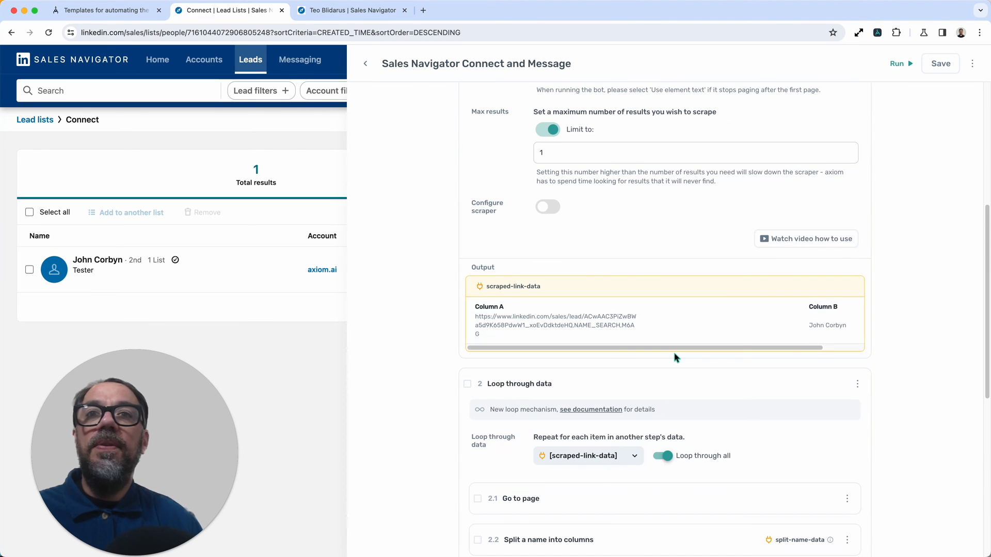
pyautogui.scroll(-3)
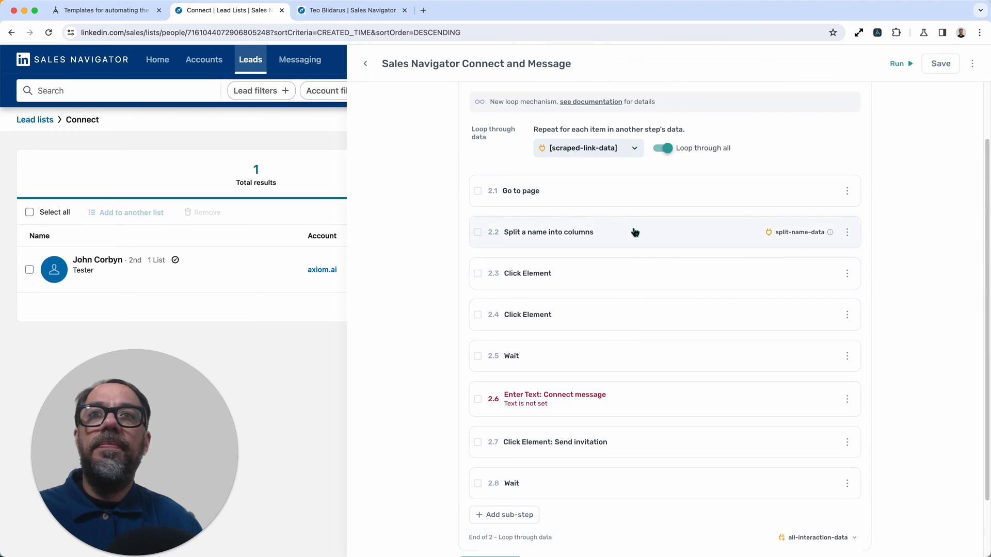
pyautogui.click(554, 399)
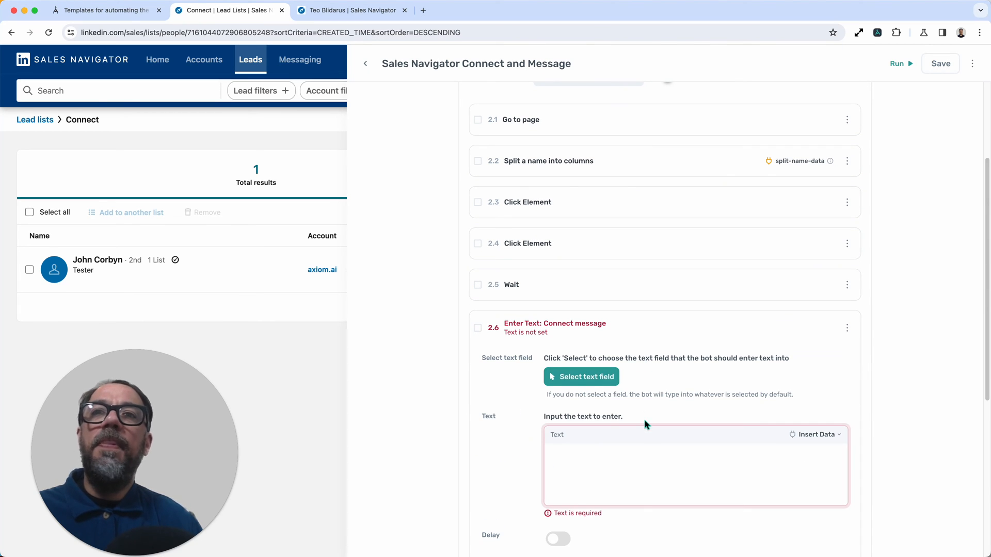
# Write the connect message 'Hello' followed by the [split-name-data] variable, then save
pyautogui.scroll(-3)
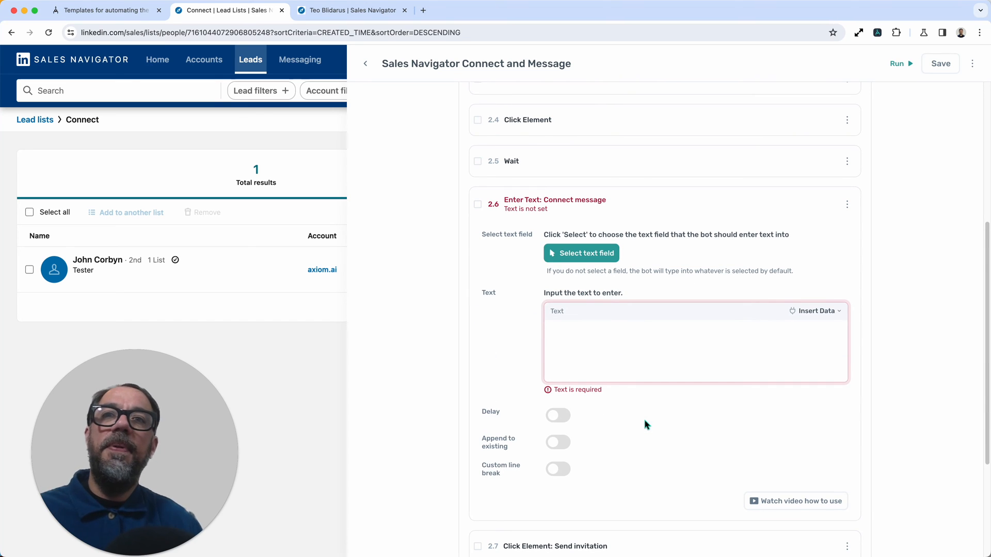
pyautogui.write('H')
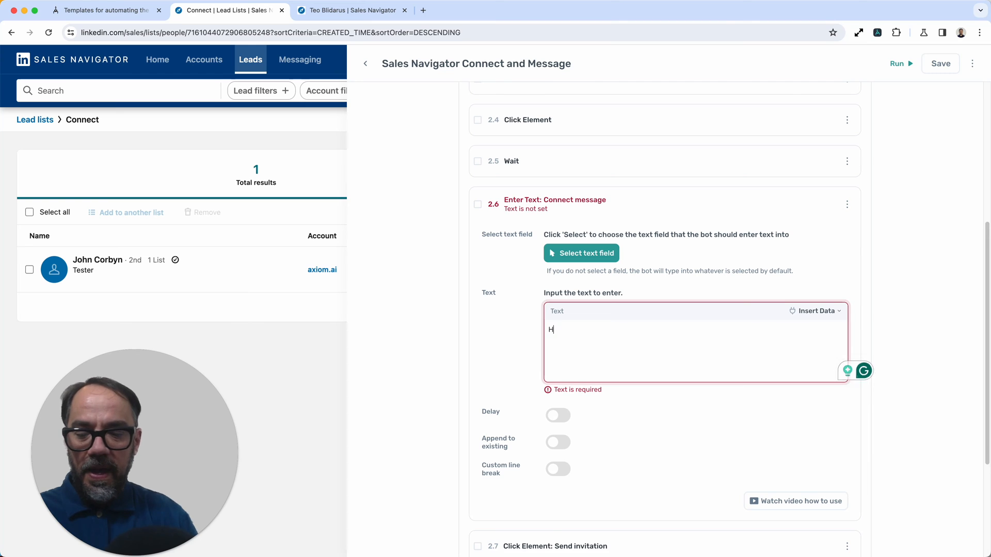
pyautogui.write('ello')
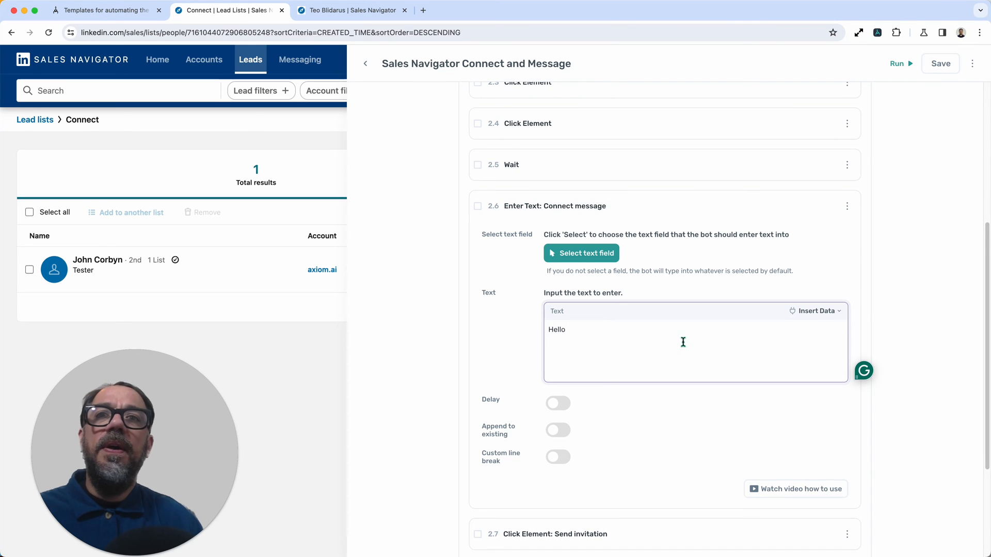
pyautogui.click(814, 310)
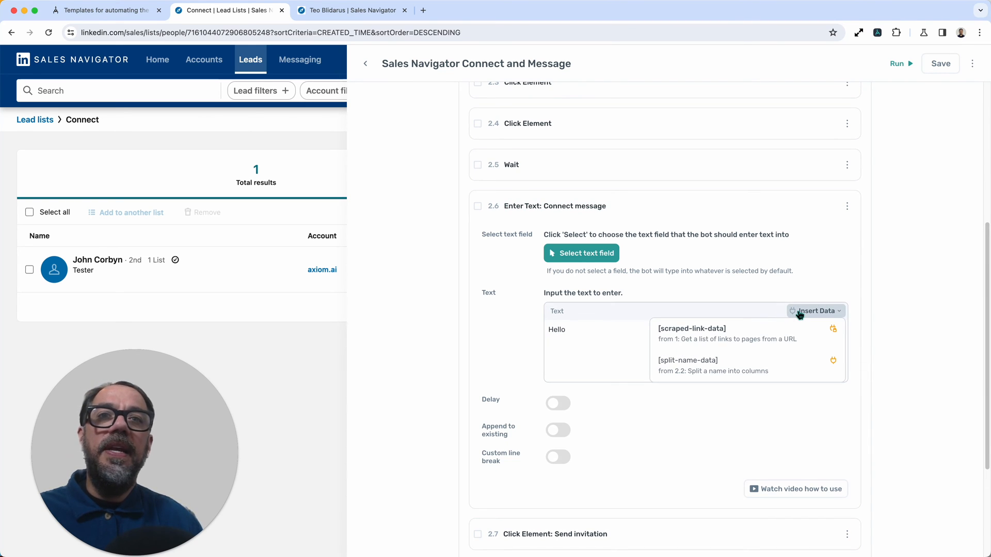
pyautogui.moveTo(758, 372)
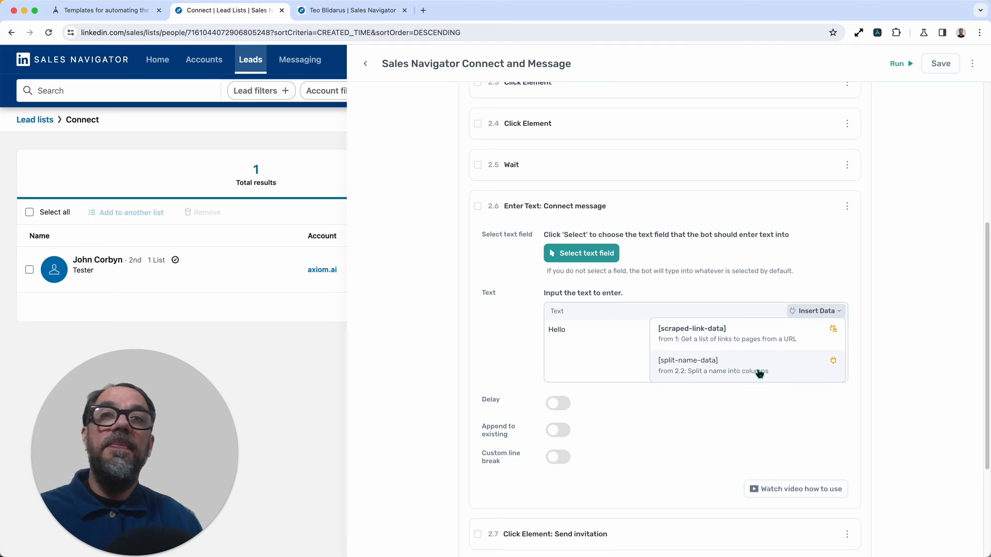
pyautogui.click(714, 366)
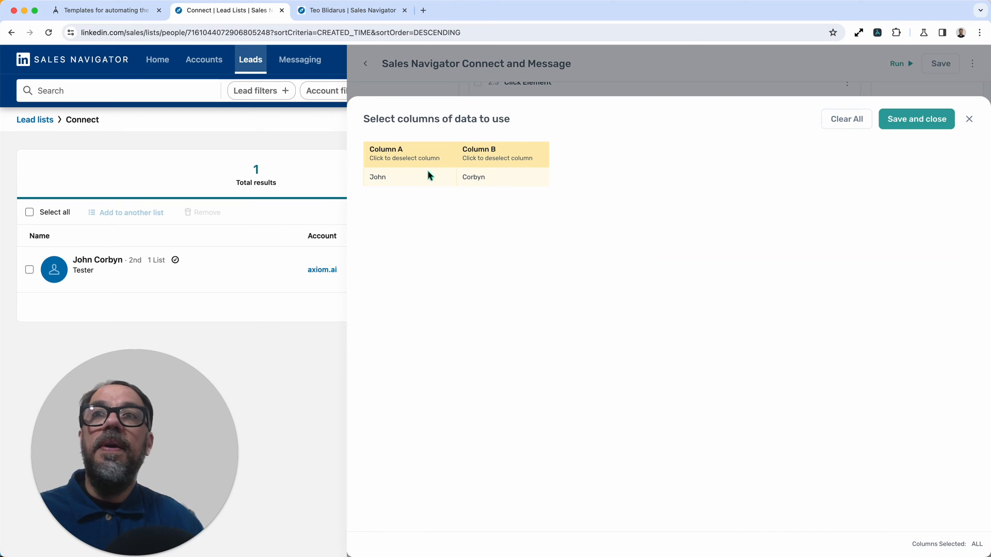
pyautogui.click(502, 154)
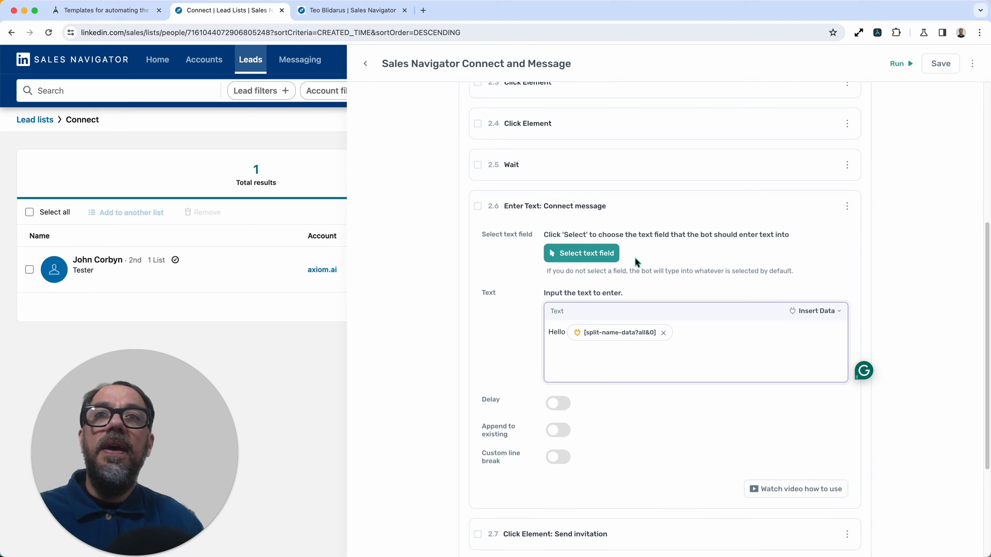
pyautogui.moveTo(531, 368)
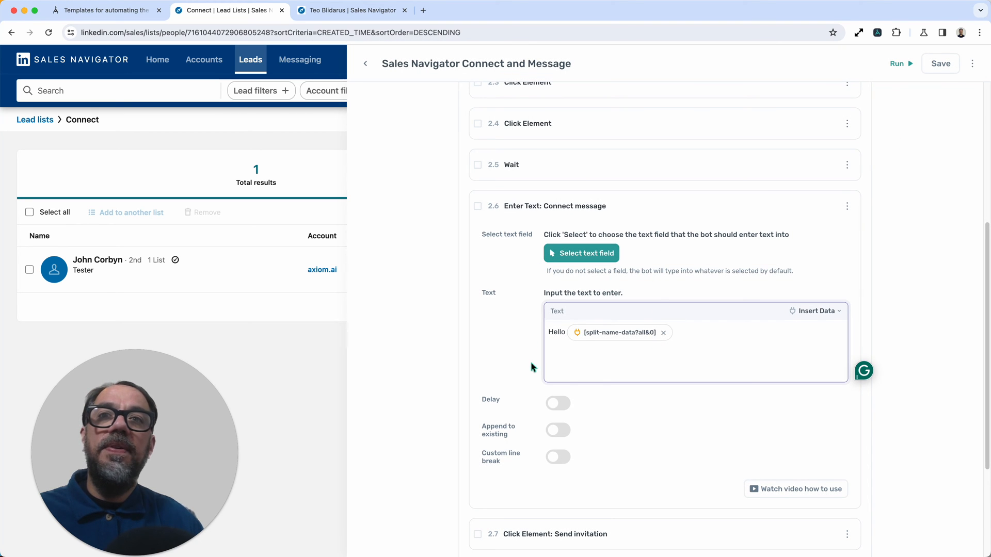
pyautogui.moveTo(708, 210)
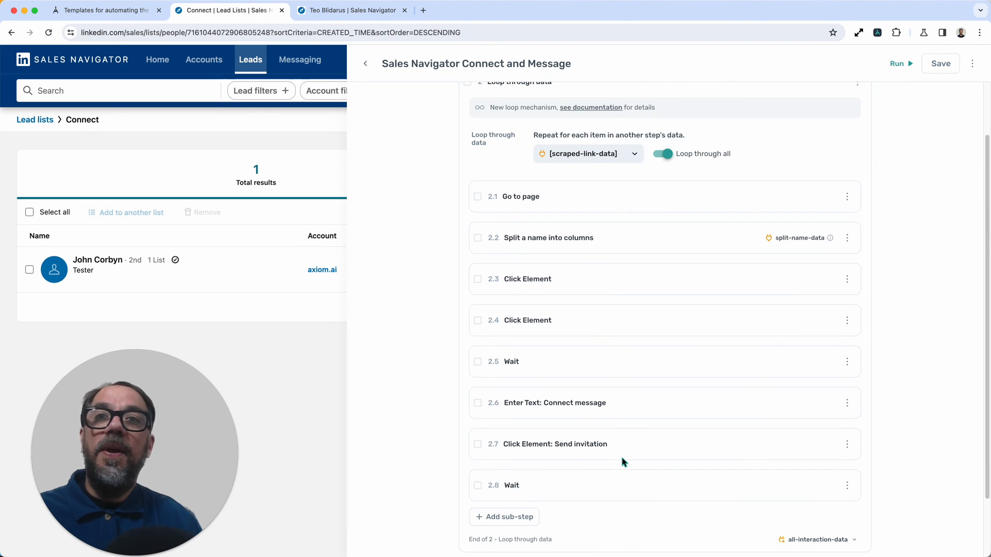
pyautogui.scroll(-3)
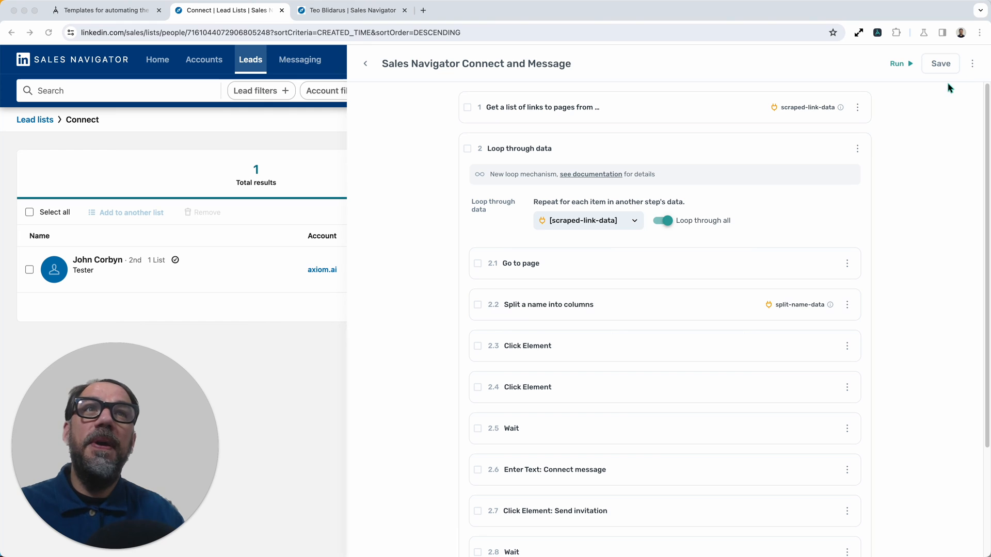
pyautogui.click(972, 63)
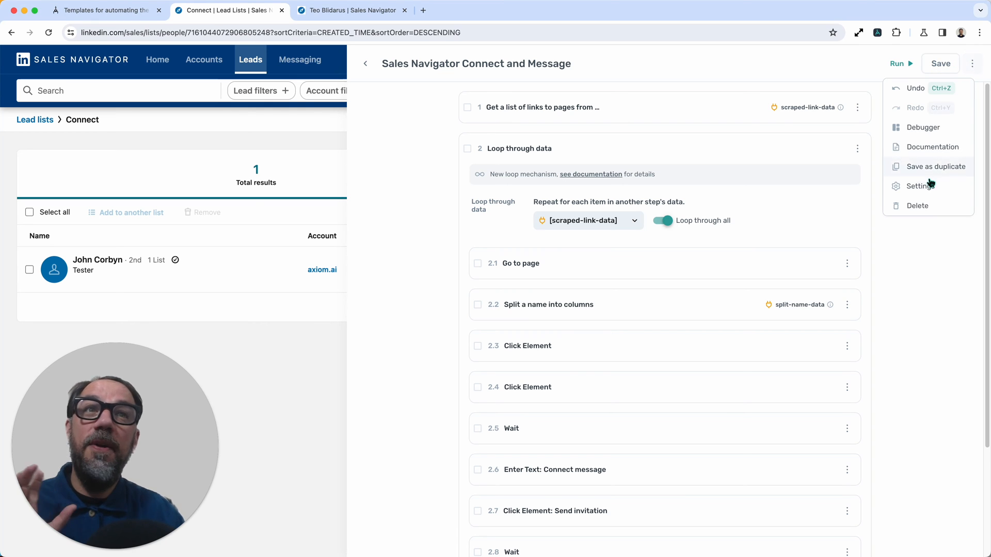
pyautogui.click(921, 186)
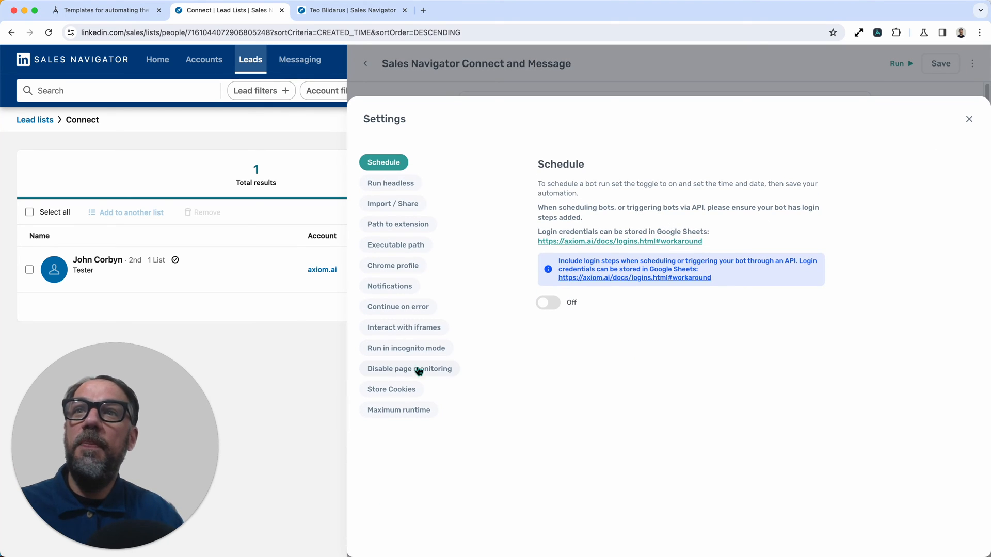
pyautogui.click(390, 389)
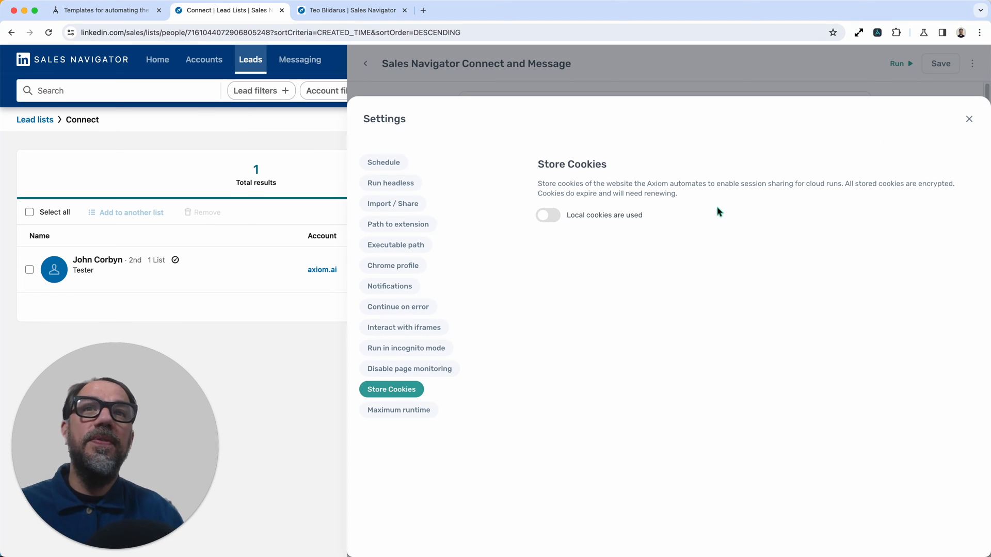
pyautogui.click(968, 118)
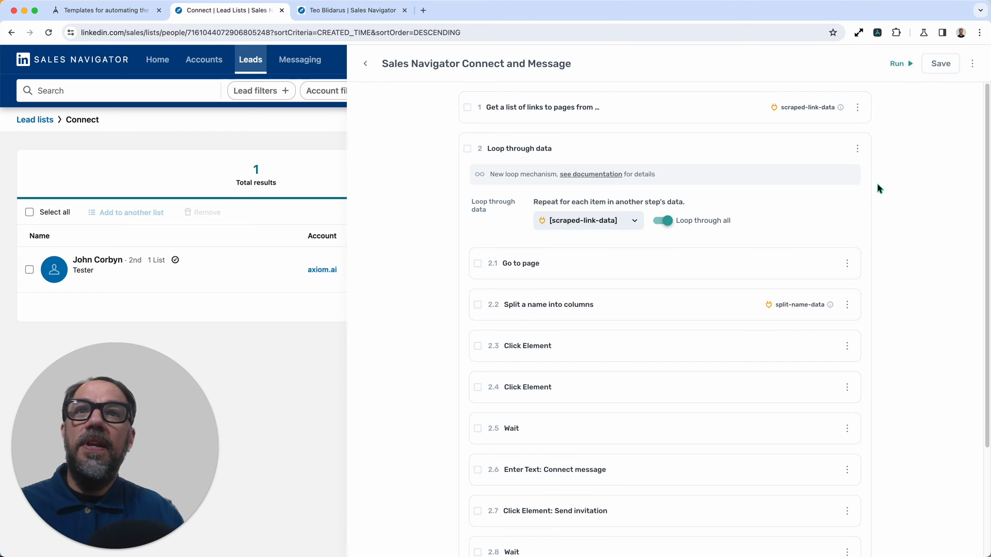
# Expand step 2.7 Send invitation and disable it through its ⋮ options menu
pyautogui.scroll(-3)
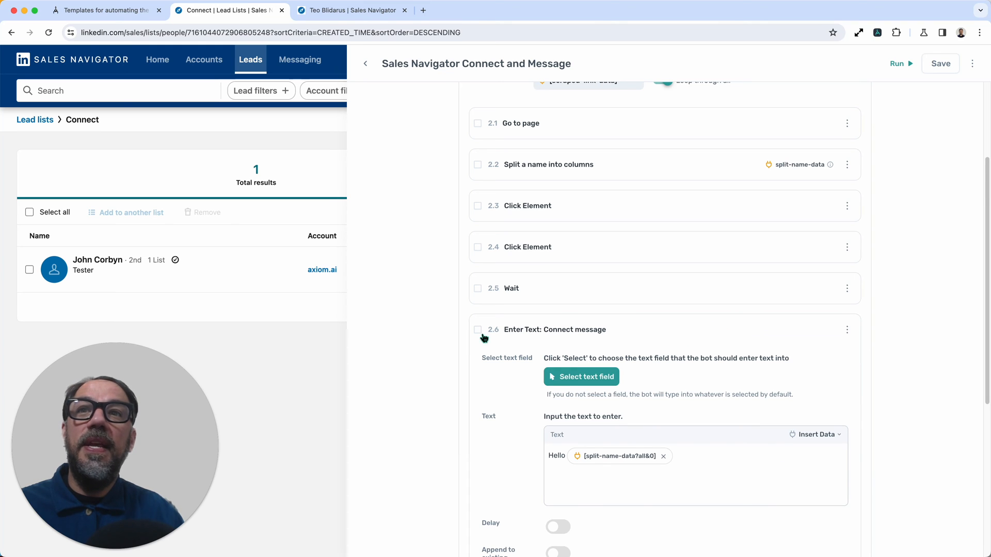
pyautogui.click(846, 329)
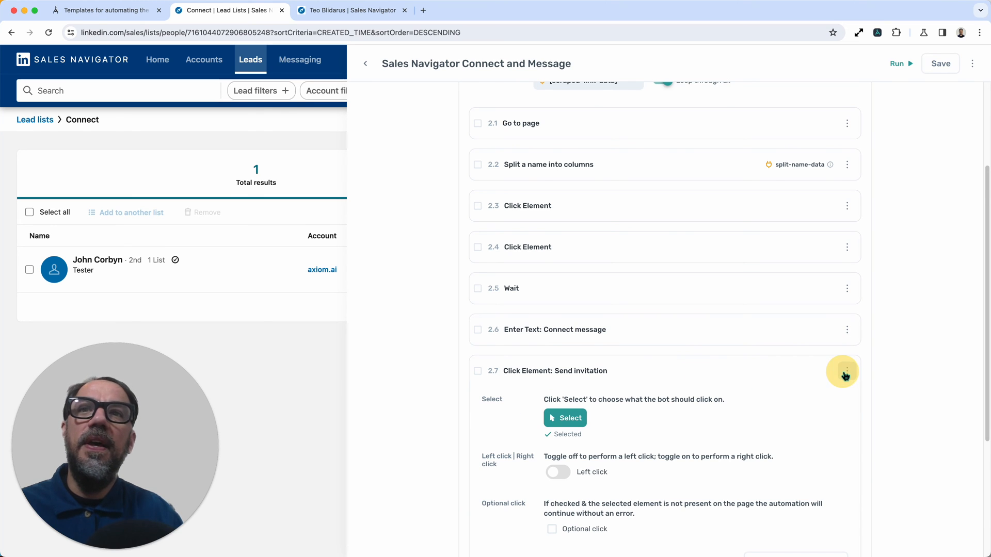
pyautogui.click(846, 371)
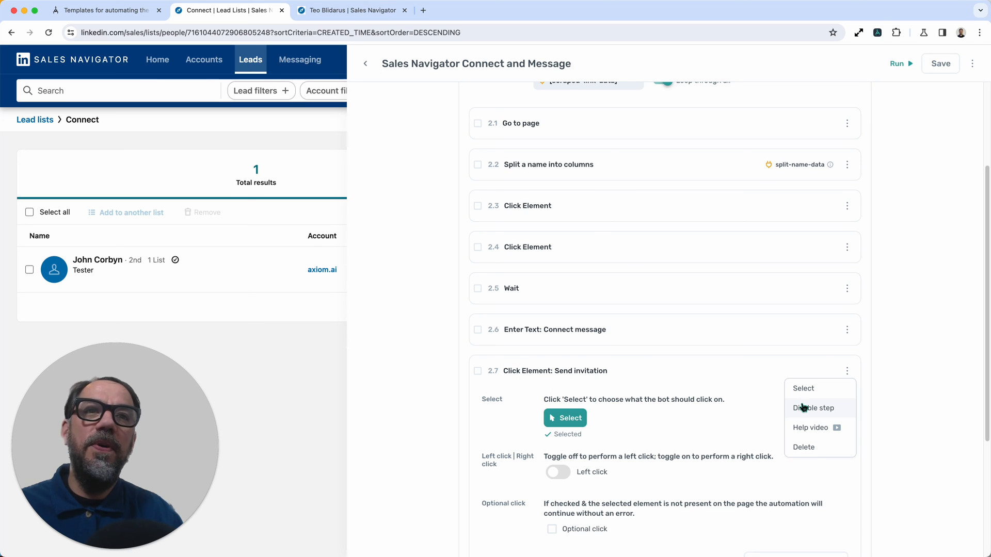
pyautogui.click(814, 407)
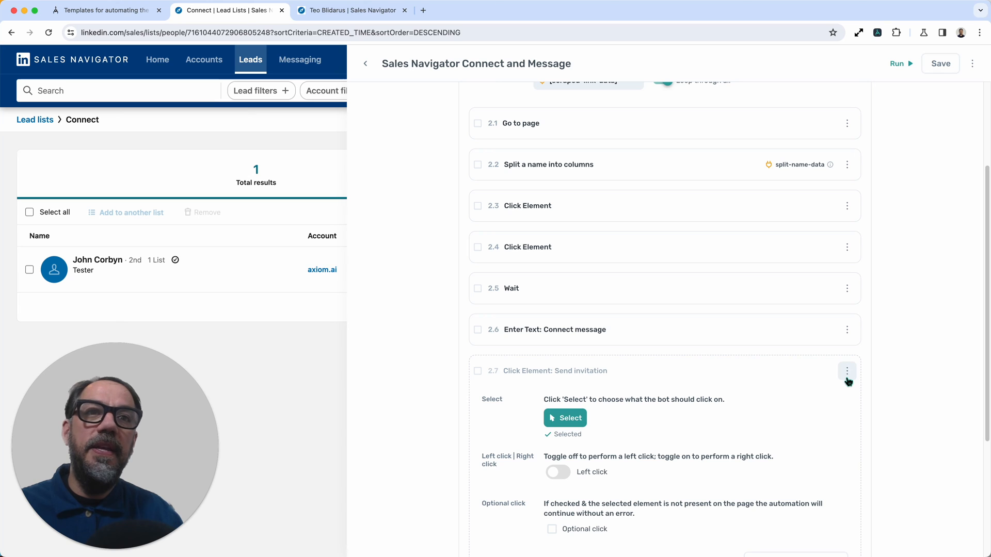
pyautogui.click(846, 371)
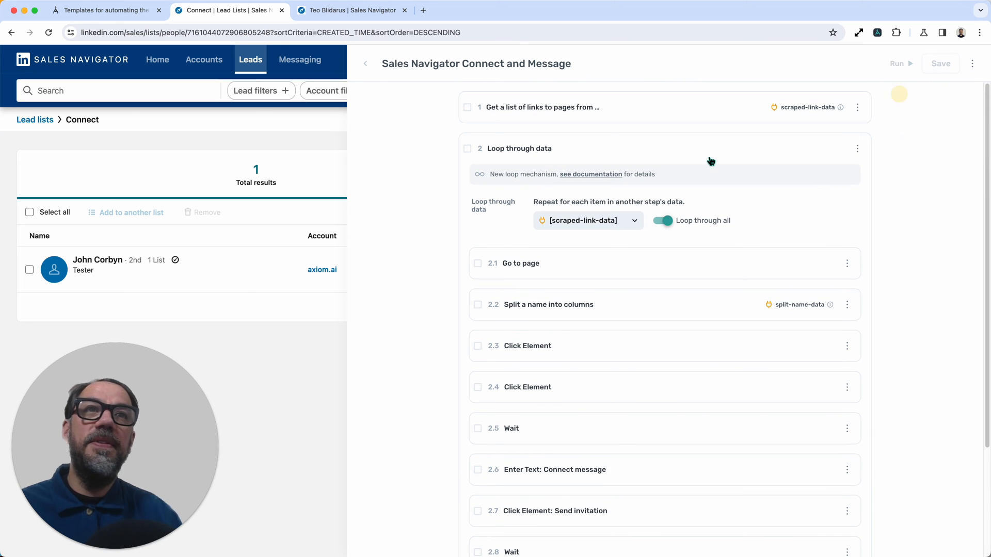
# Run the bot and start a Connect invitation to the Connect list lead
pyautogui.click(896, 63)
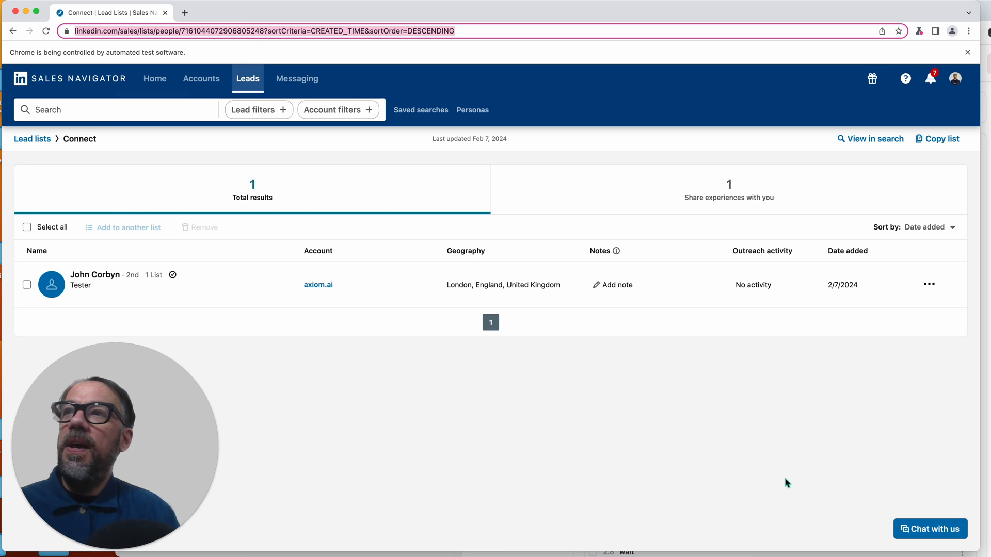
pyautogui.click(94, 273)
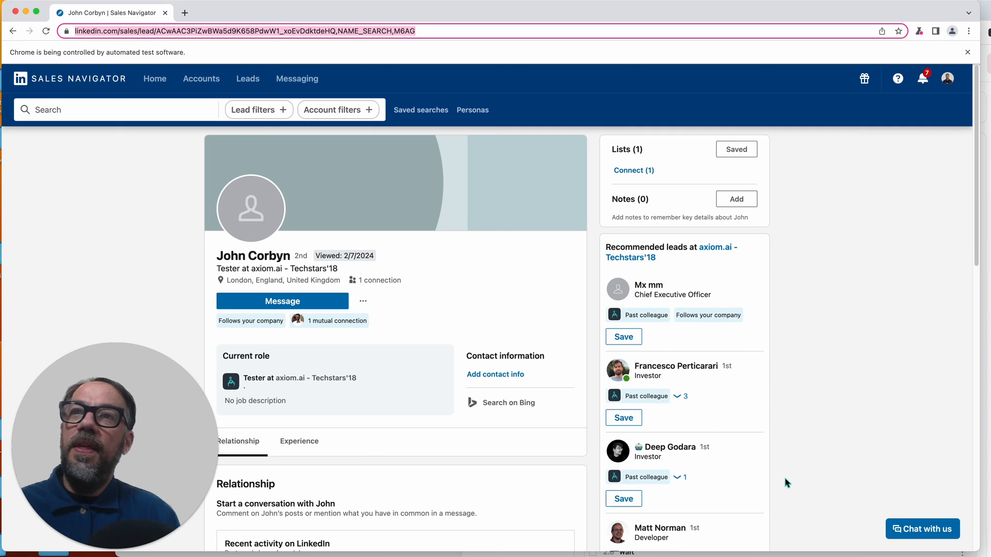
pyautogui.click(362, 301)
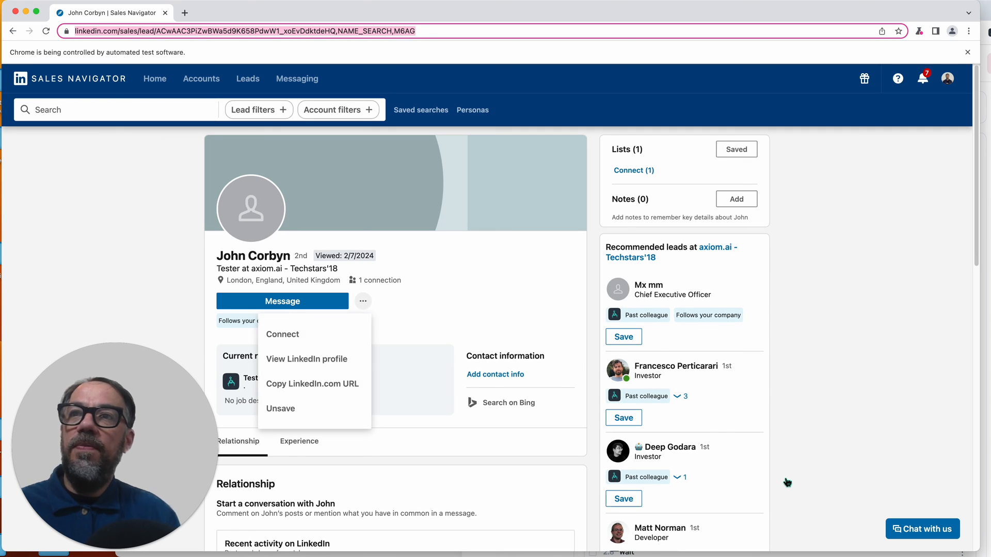
pyautogui.scroll(-3)
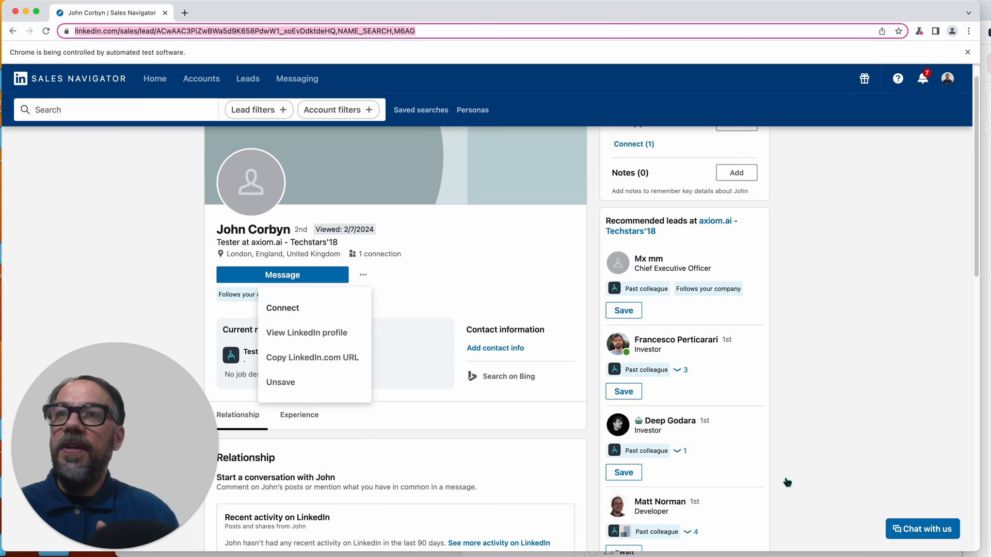
pyautogui.click(282, 307)
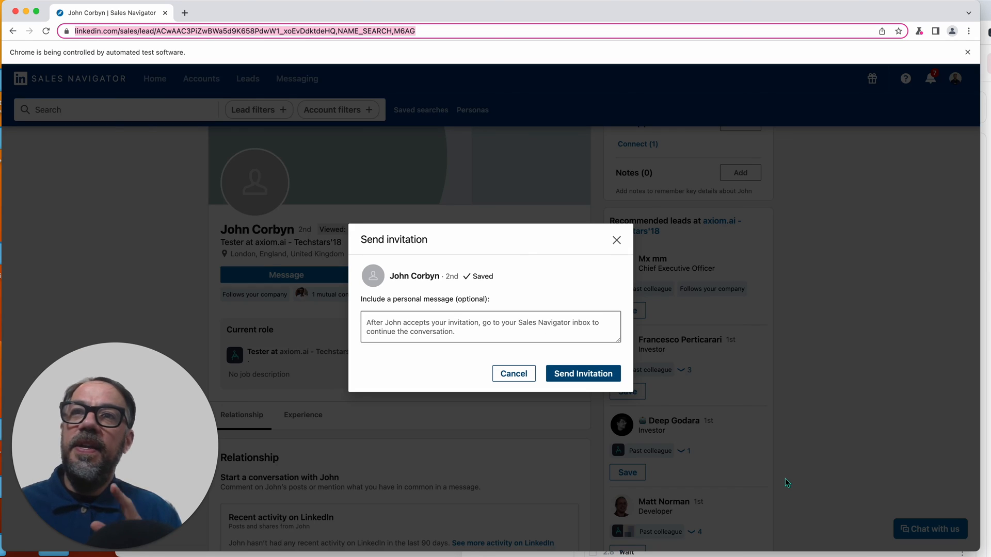
# Send the invitation message 'Hello John' and confirm the connection shows Pending
pyautogui.write('Hello John')
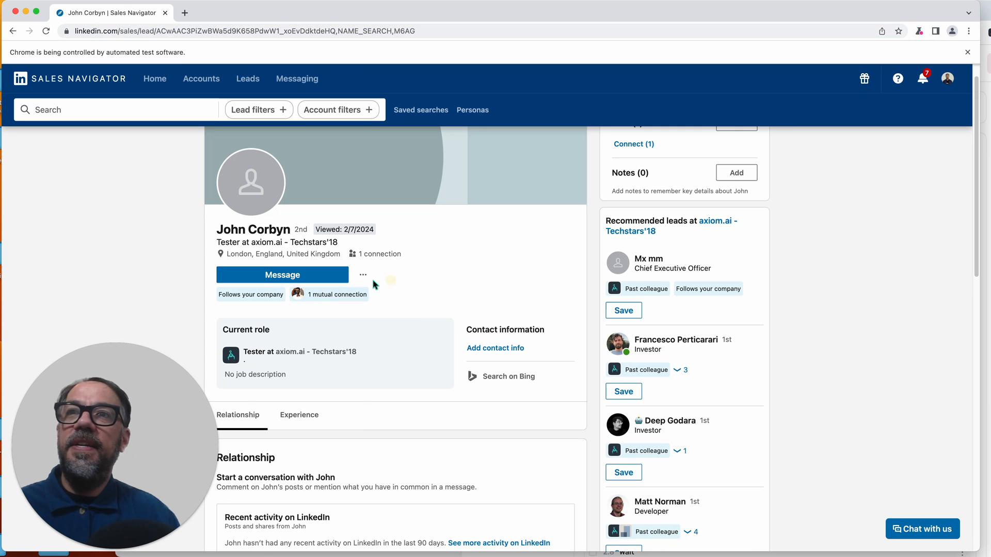
pyautogui.click(363, 274)
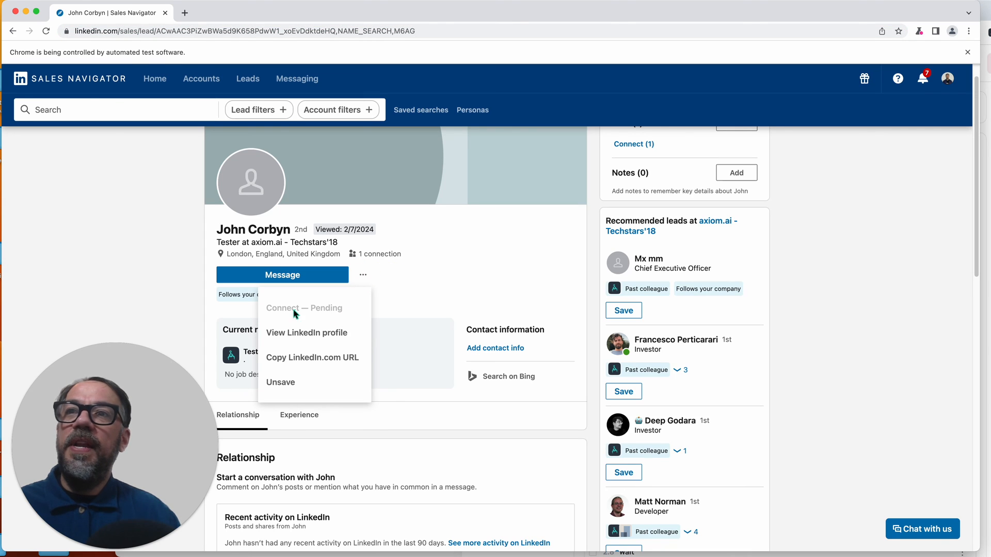
pyautogui.click(527, 249)
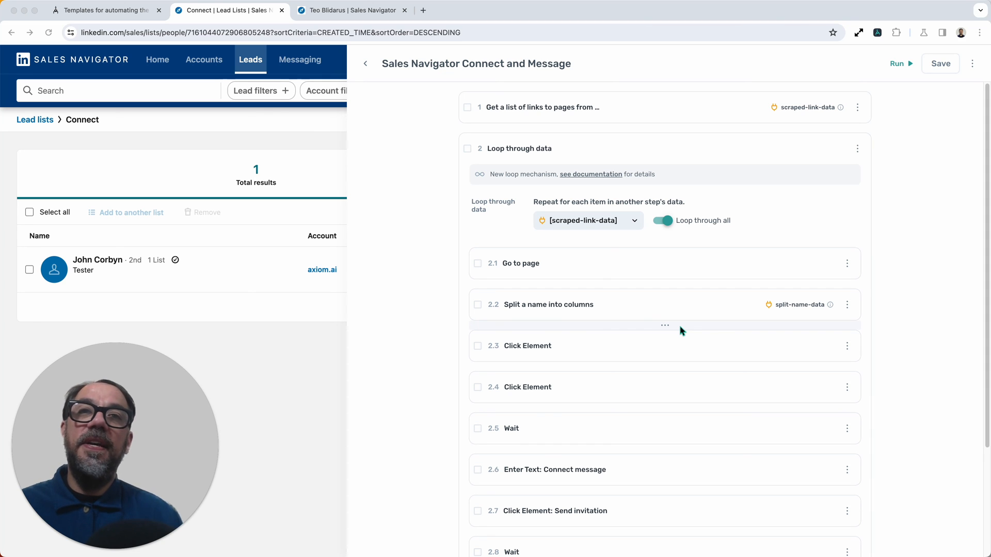
# Open the step picker to add a sub-step below step 2.8 in the loop
pyautogui.scroll(-3)
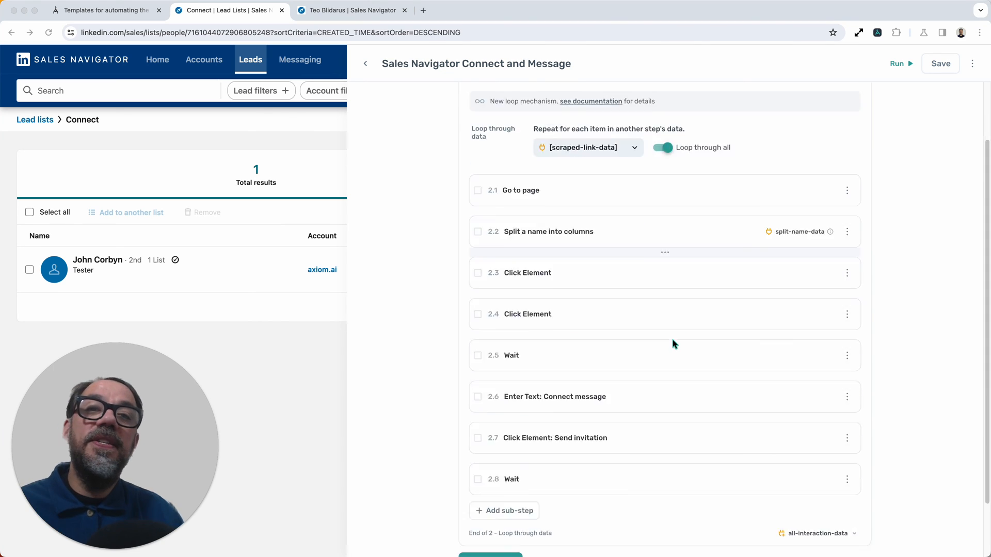
pyautogui.scroll(-3)
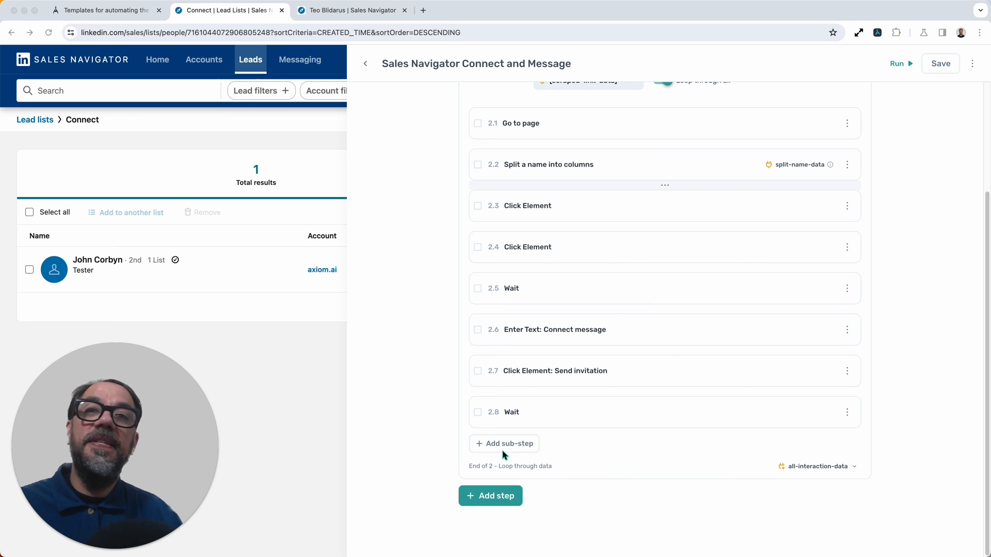
pyautogui.click(489, 495)
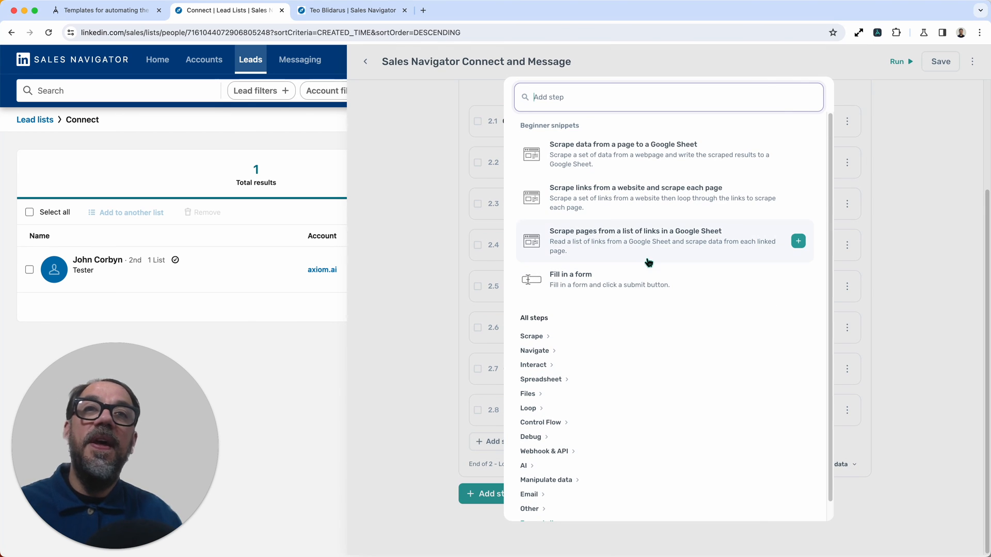